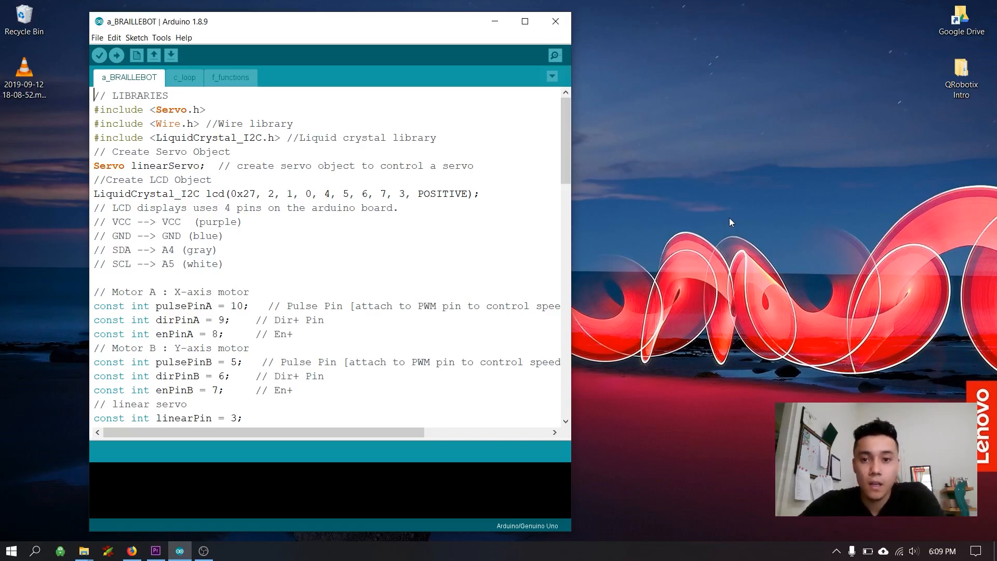
mouse_move(717, 216)
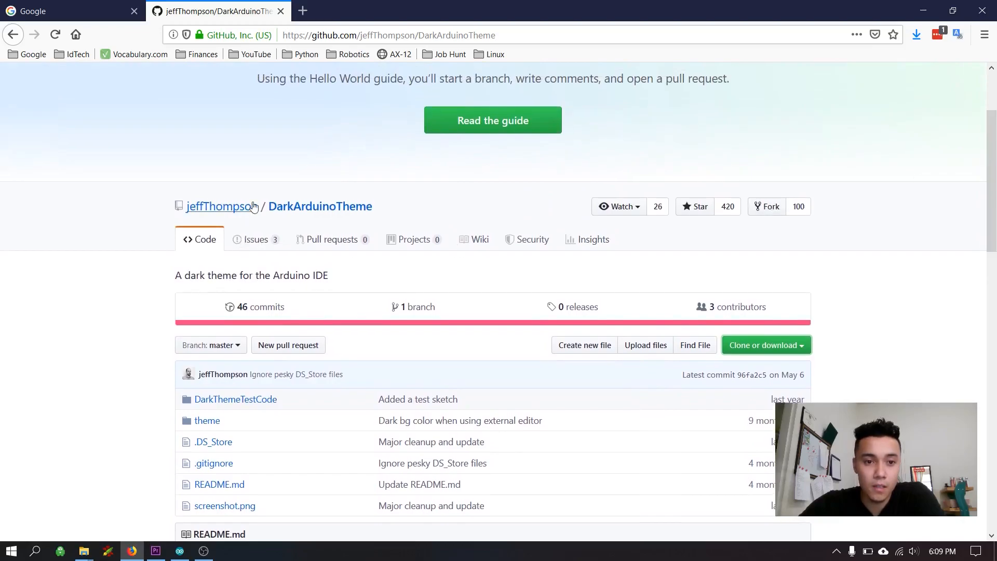
Step: Download the DarkArduinoTheme repository from GitHub as a ZIP saved to the desktop
scroll("down", 3)
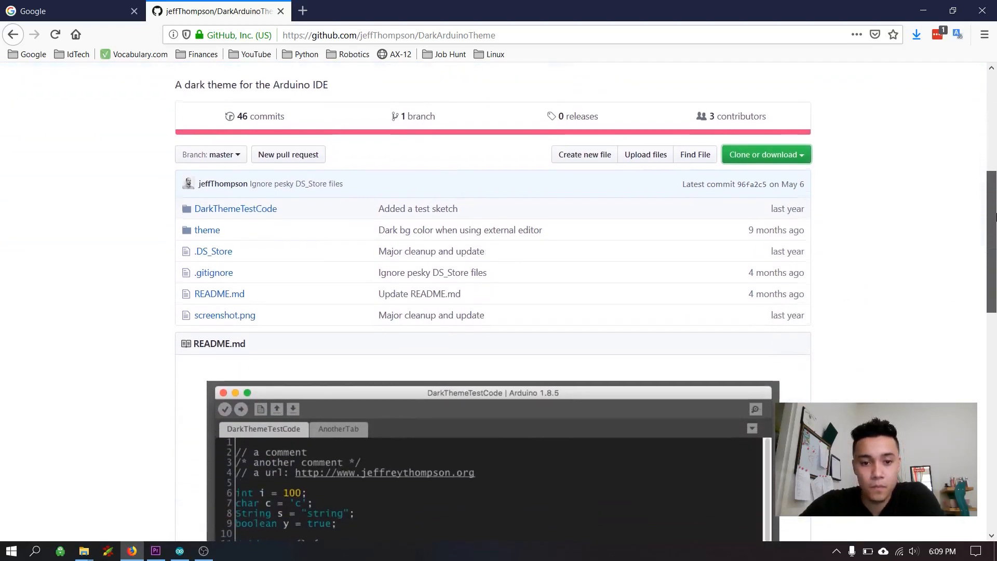
scroll("down", 3)
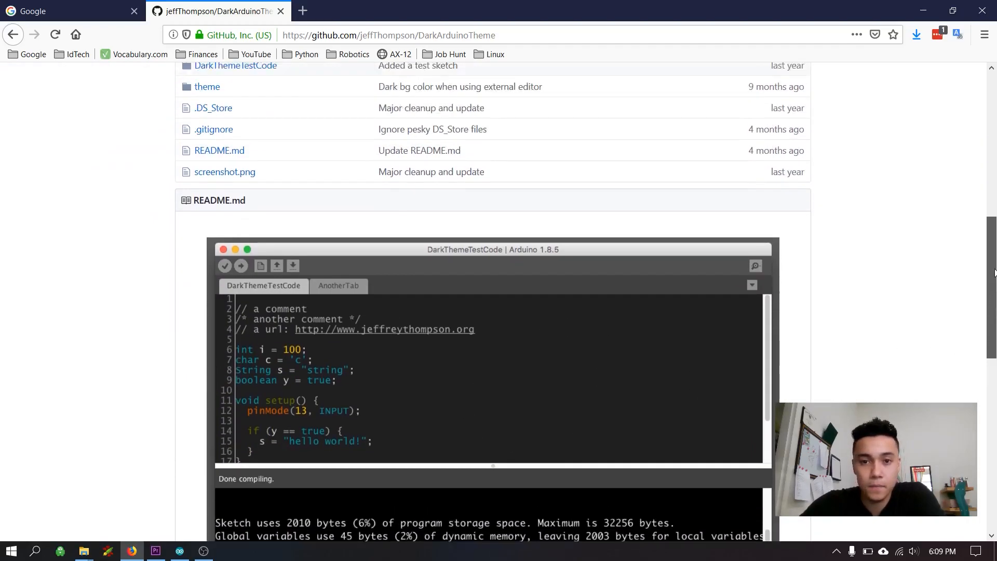
left_click(766, 241)
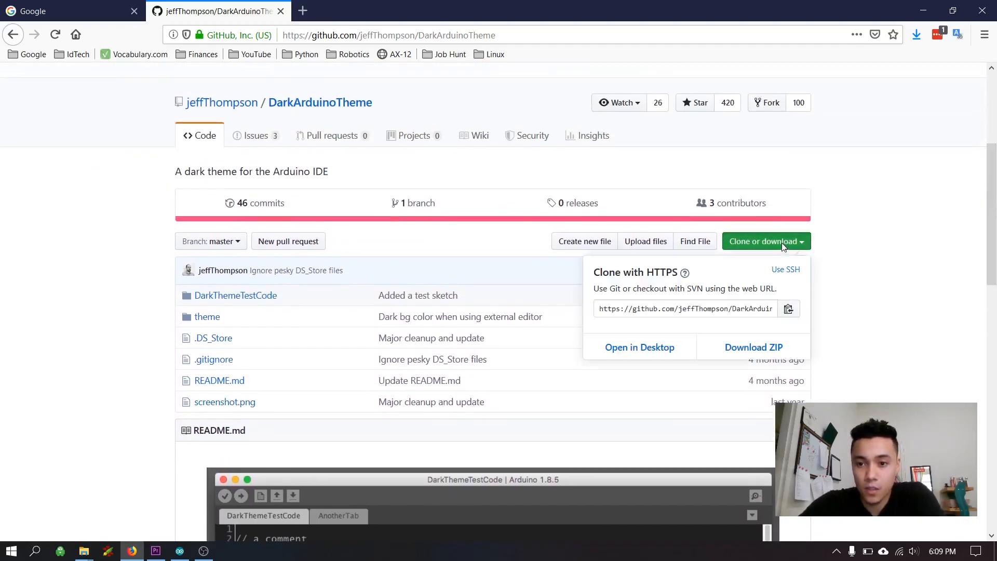
left_click(754, 347)
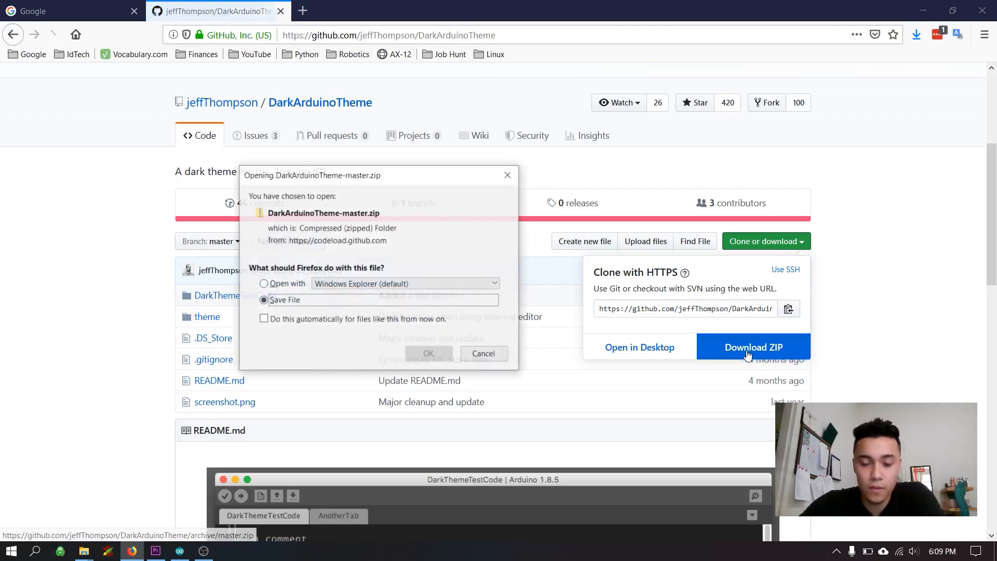
left_click(484, 353)
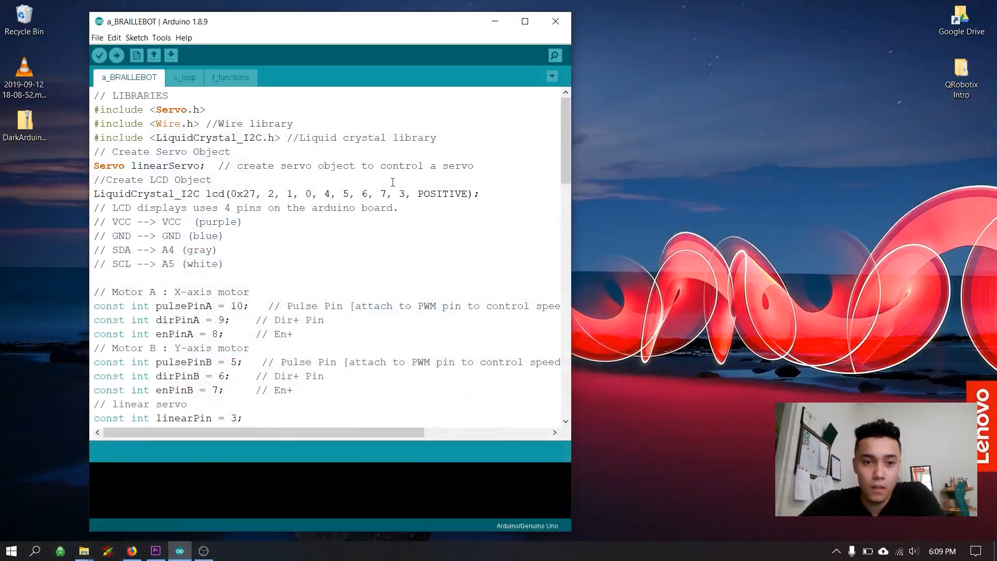
Step: Copy the theme folder from DarkArduinoTheme-master inside the zip onto the desktop
double_click(25, 120)
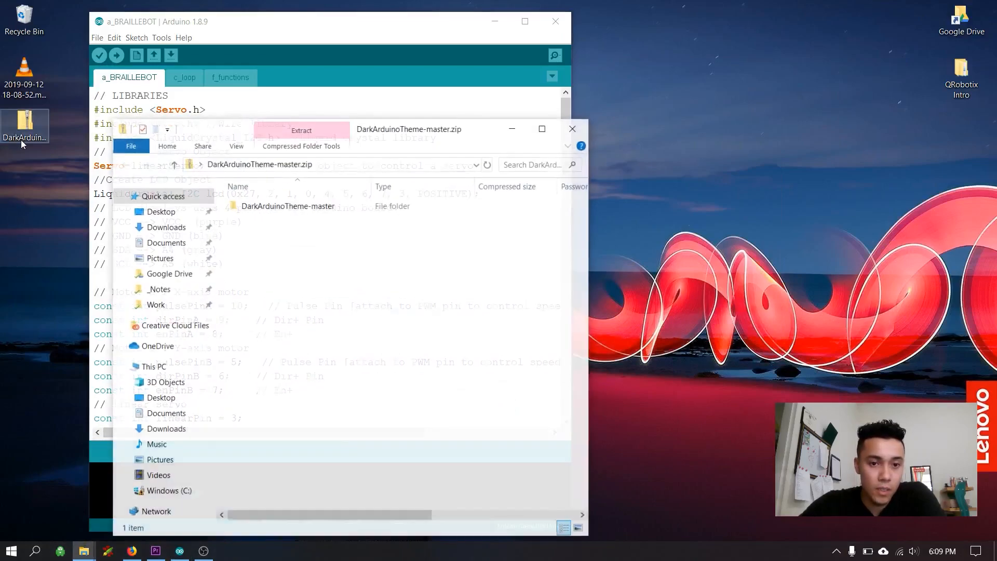
double_click(289, 205)
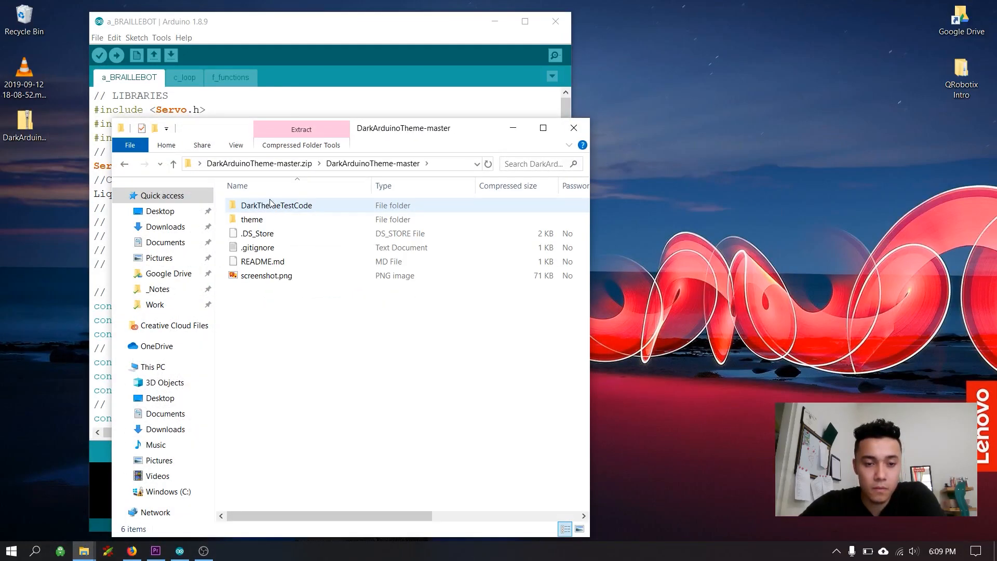
left_click(252, 219)
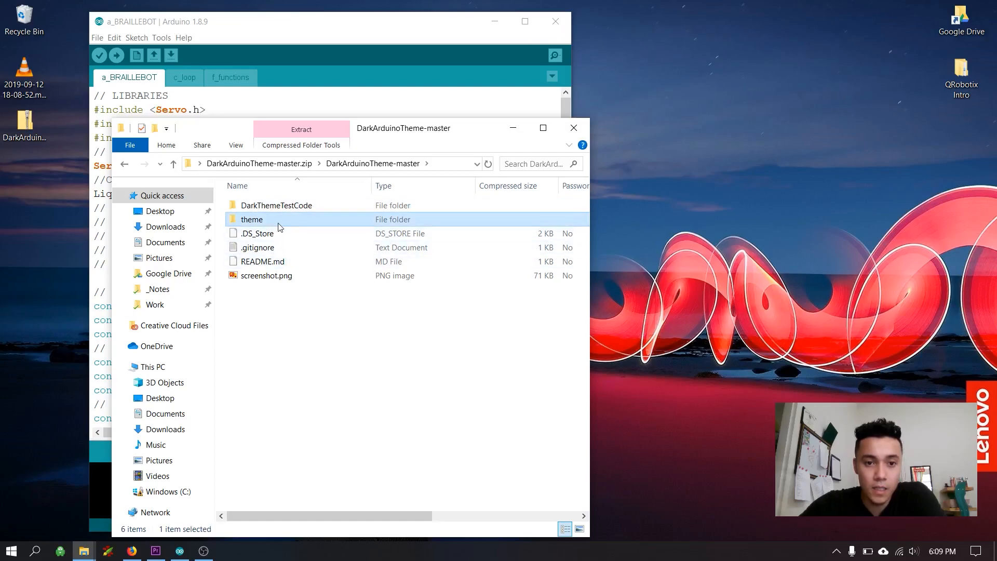
left_click_drag(252, 219, 829, 57)
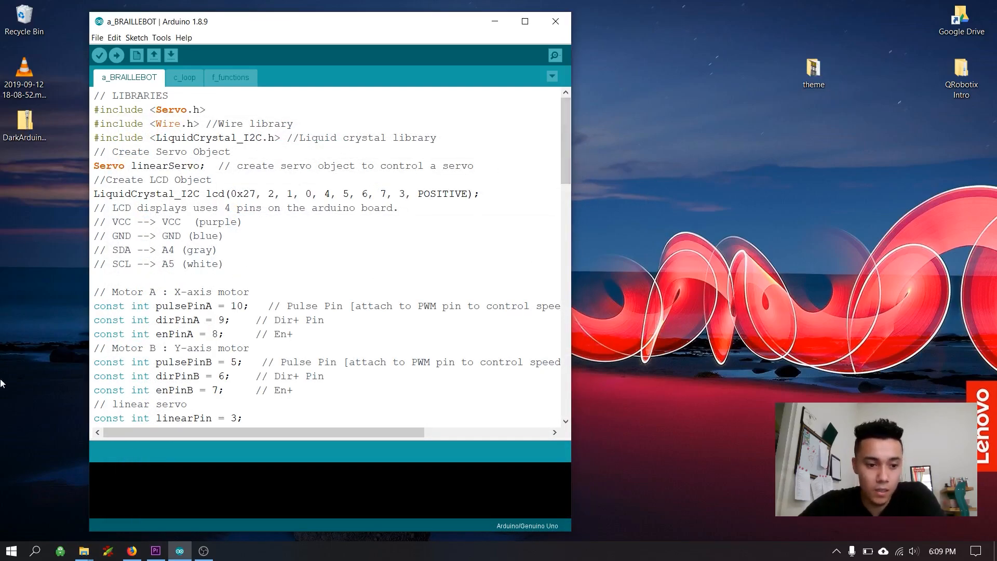
Step: Navigate from This PC to C:\Program Files (x86)\Arduino\lib and select the existing theme folder
left_click(11, 551)
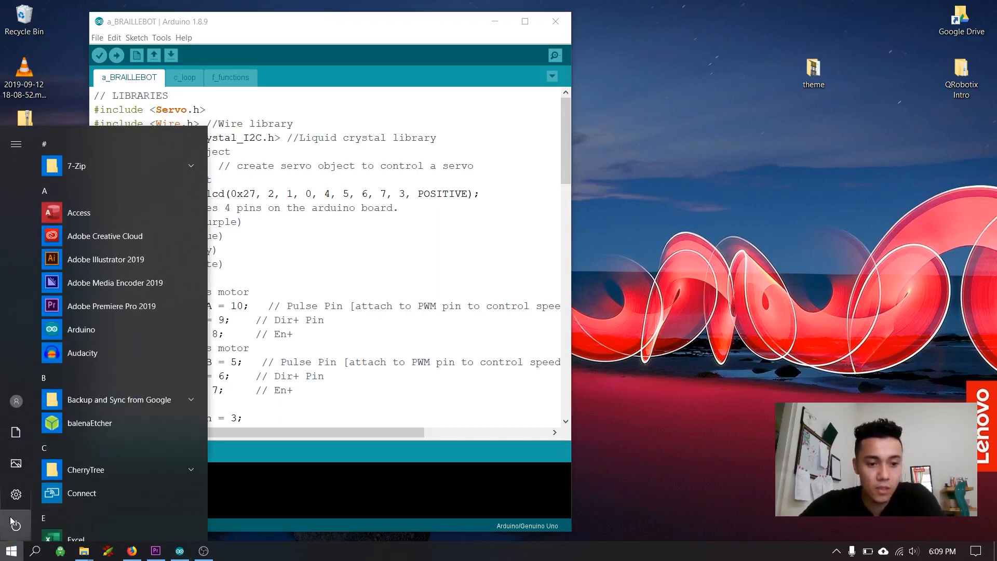
type("this")
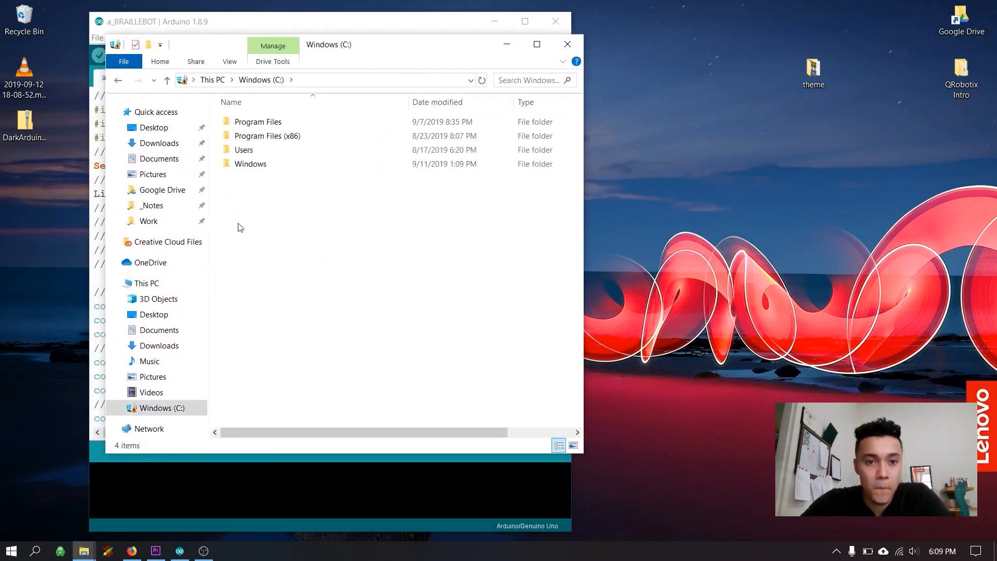
left_click(267, 135)
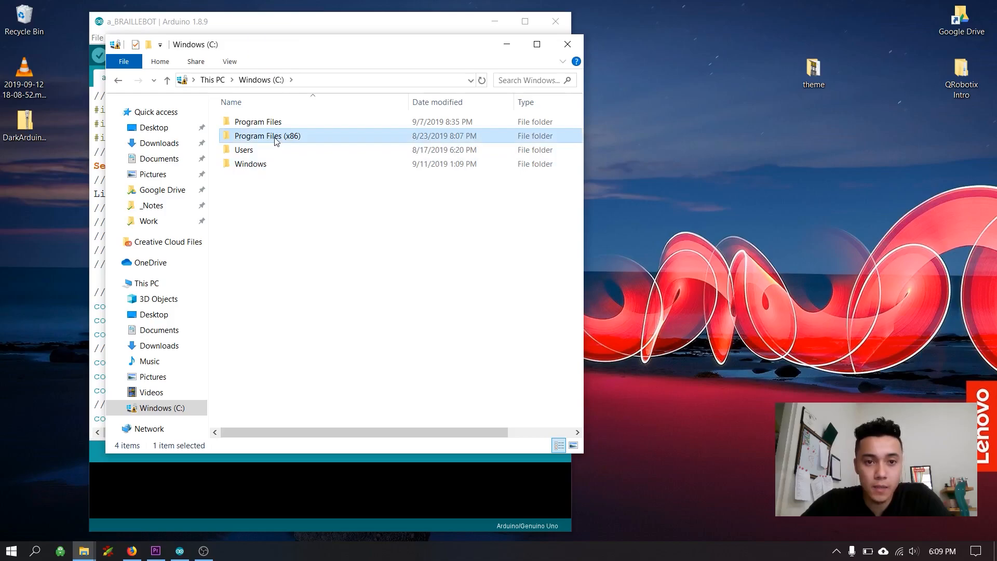
double_click(267, 135)
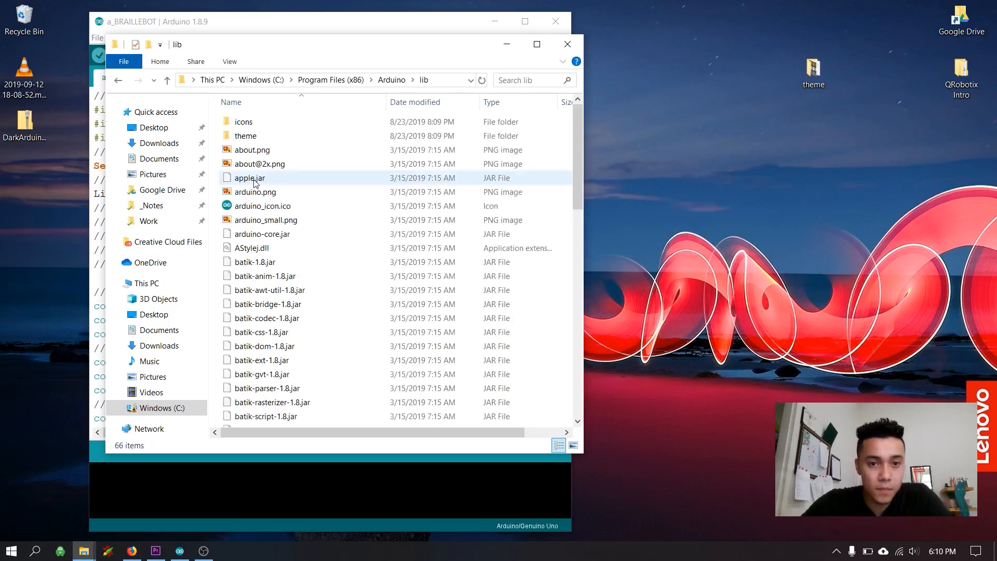
left_click(246, 135)
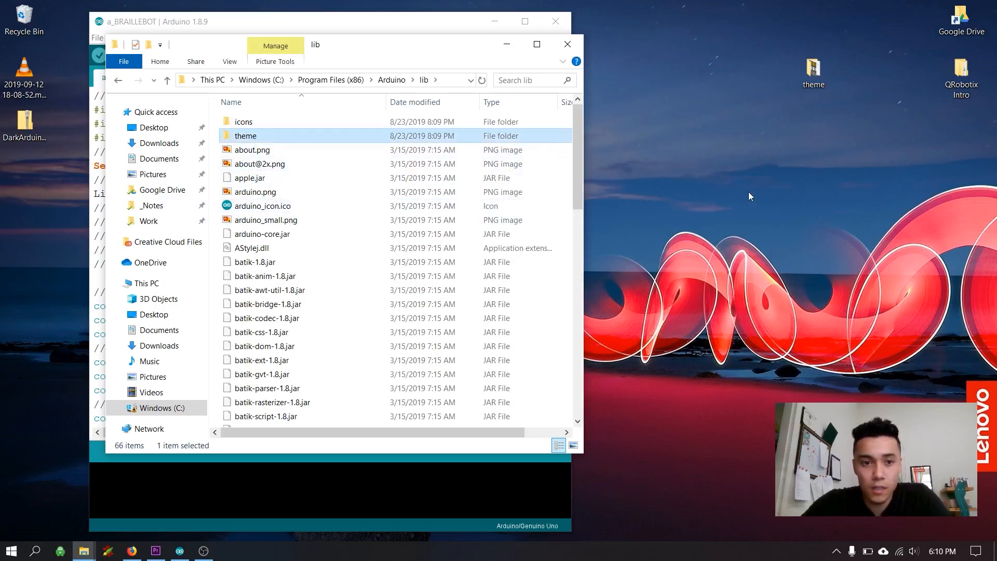
mouse_move(337, 146)
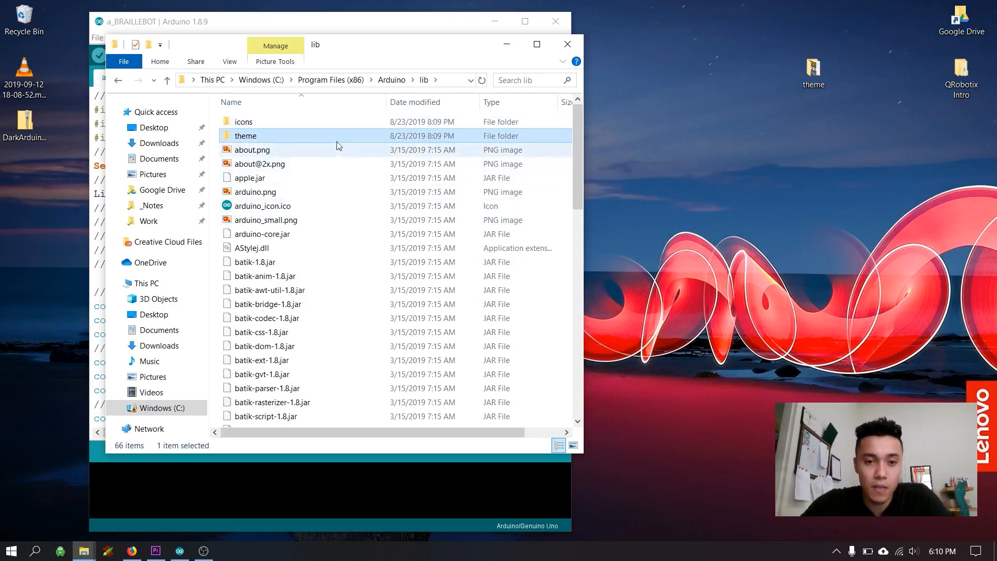
mouse_move(274, 135)
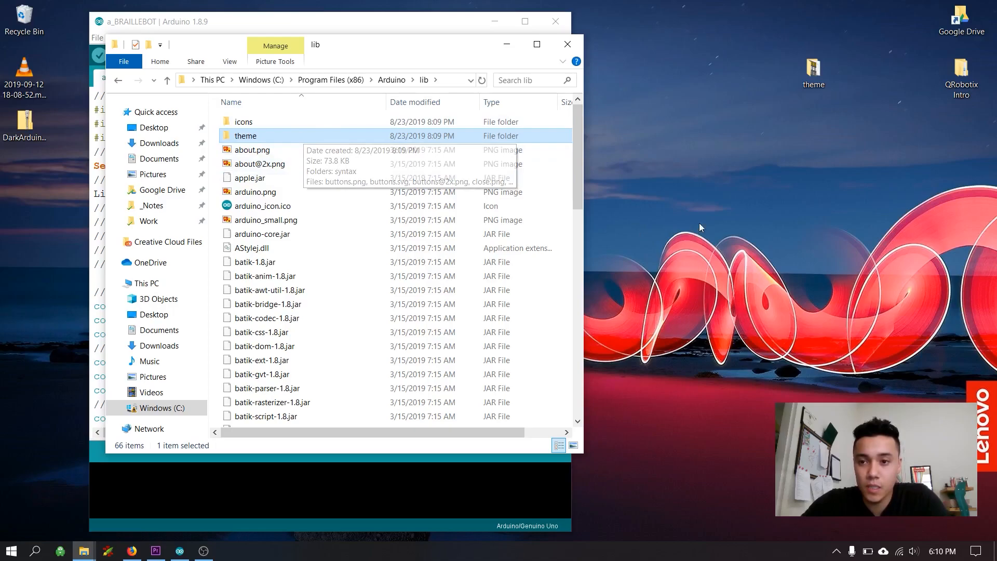
Step: Move the original theme into a new desktop folder 'Old Theme' and place the dark theme in lib
right_click(700, 227)
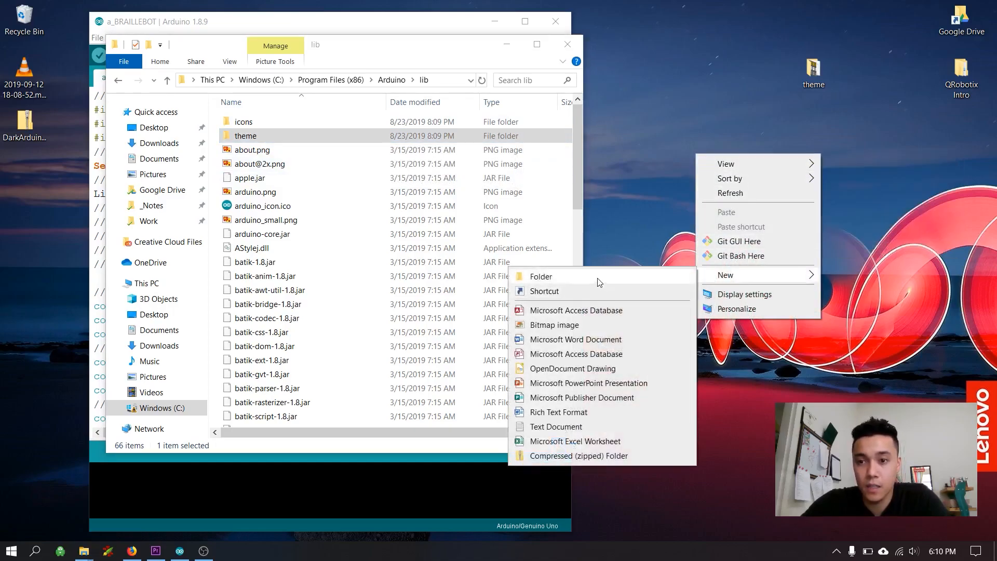
left_click(541, 276)
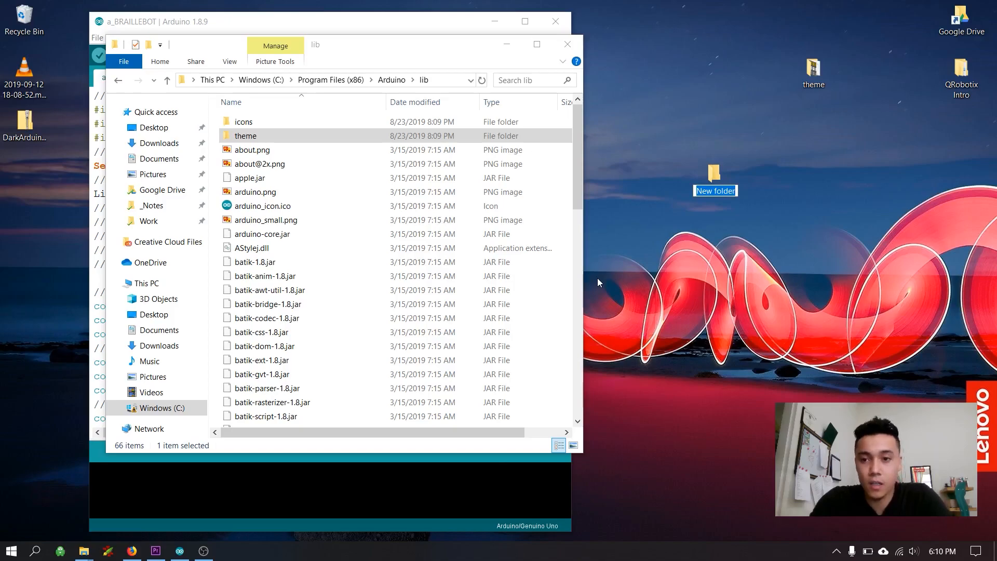
type("Old Theme")
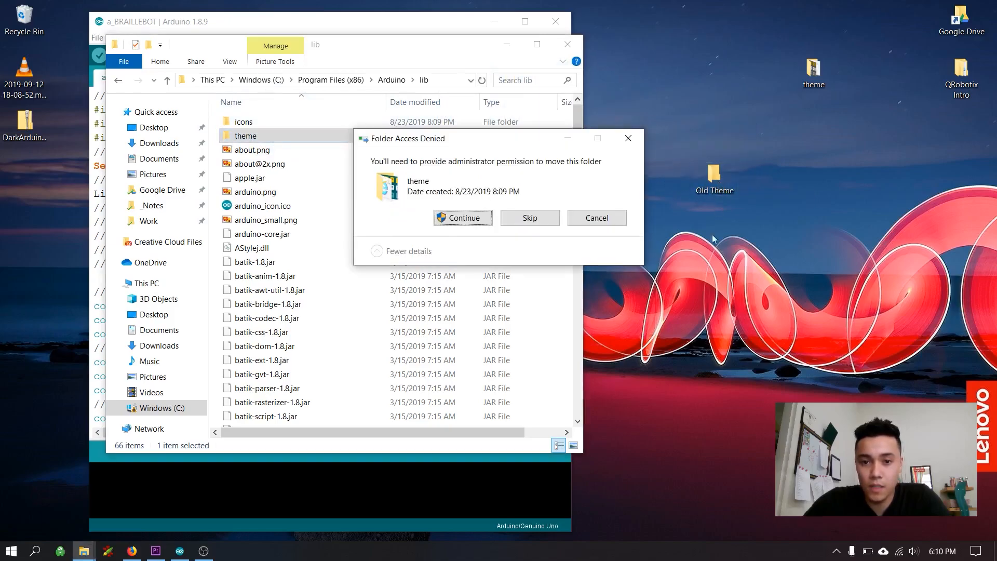
left_click(463, 218)
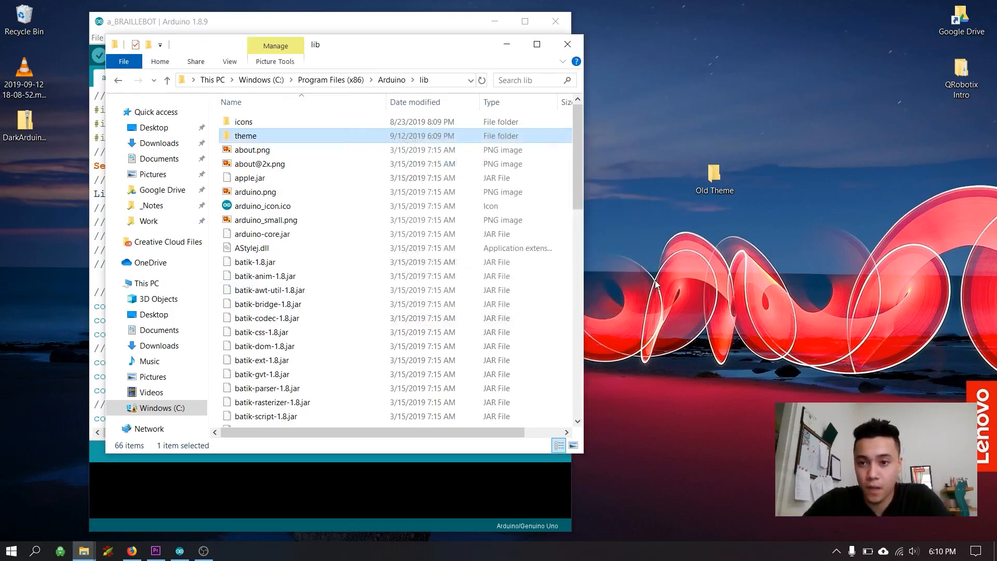
mouse_move(642, 205)
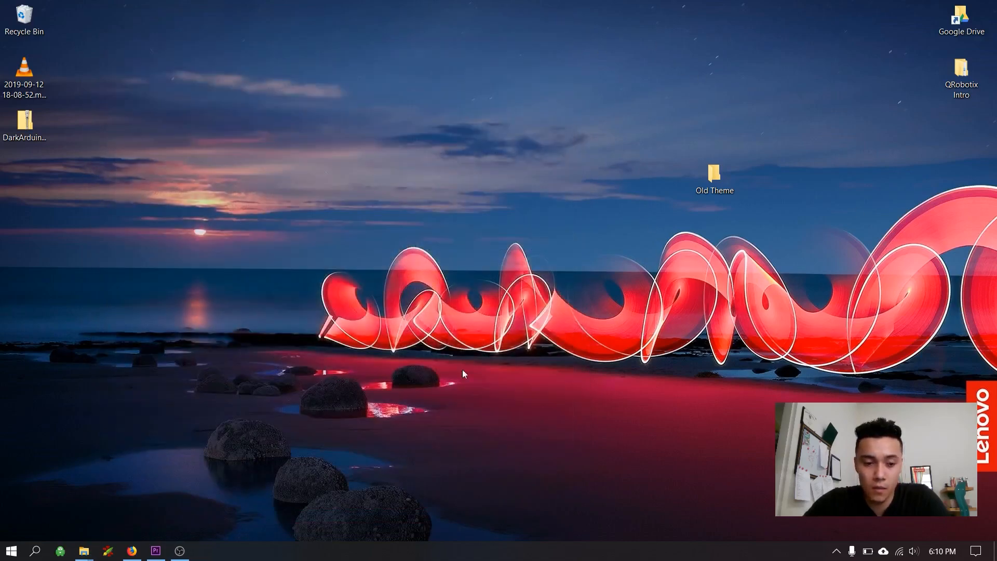
Step: Relaunch Arduino from the Start menu so the a_BRAILLEBOT sketch shows the dark theme
left_click(13, 550)
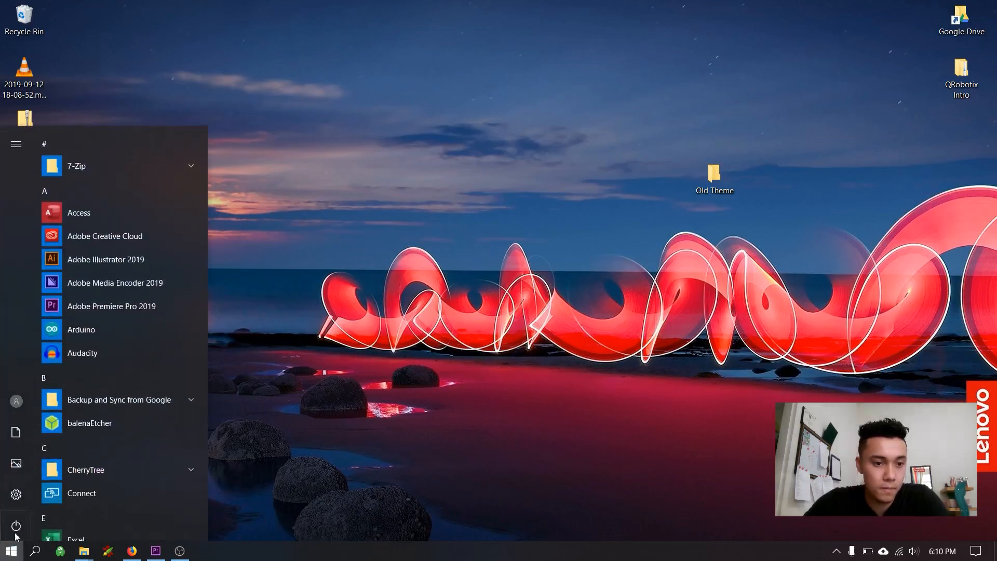
left_click(81, 330)
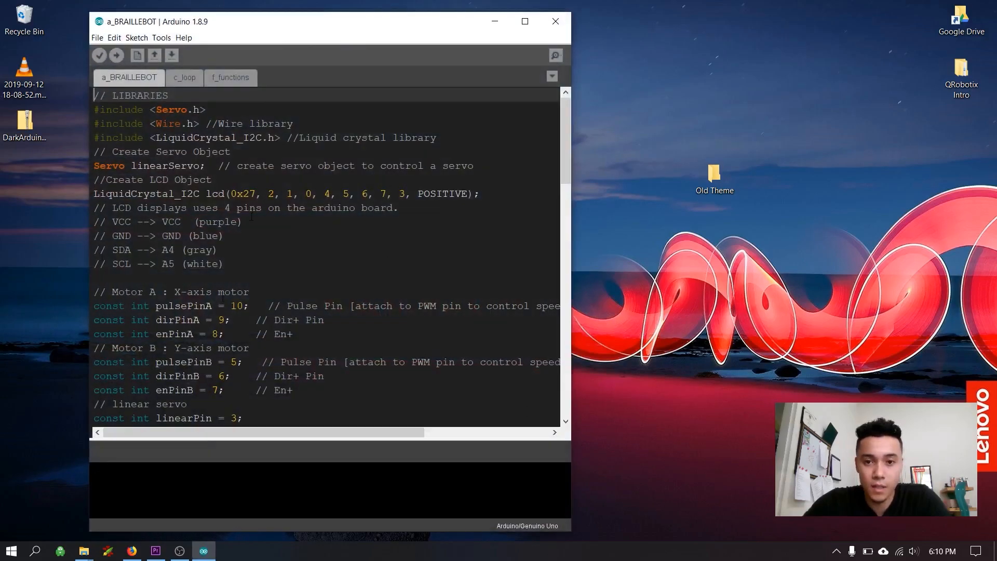
mouse_move(487, 255)
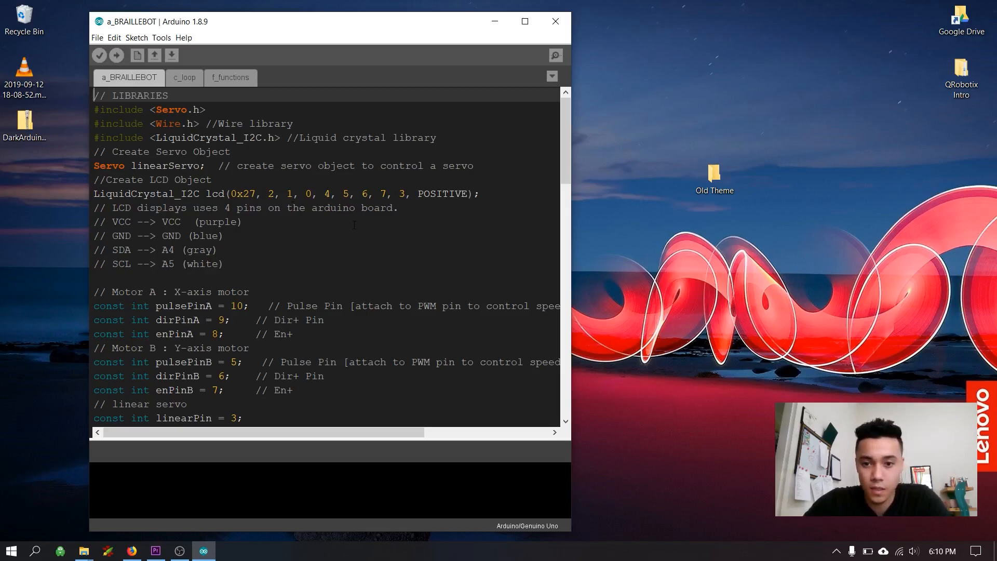
mouse_move(507, 186)
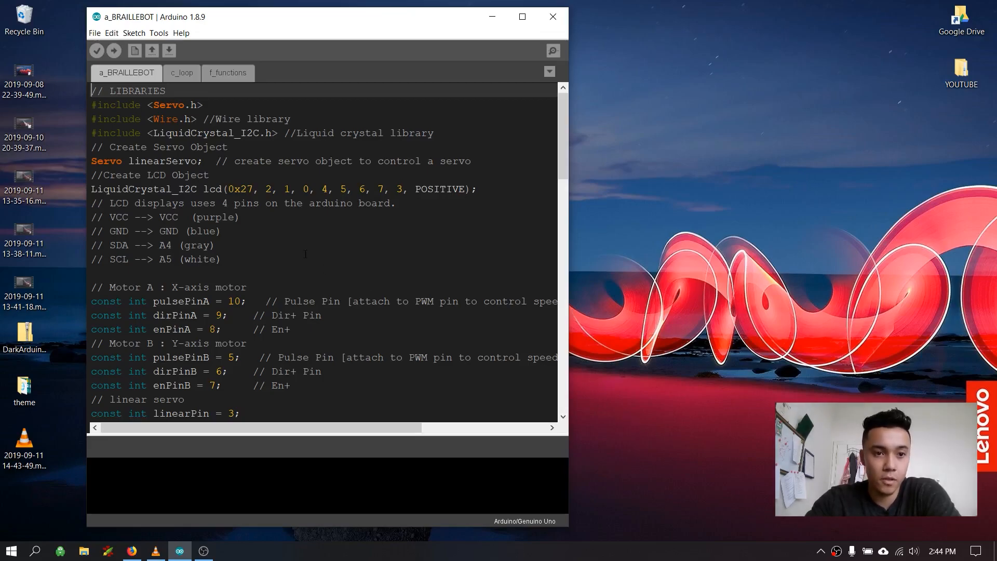
Step: Open File > Preferences to reach the Arduino15 folder holding preferences.txt
left_click(95, 33)
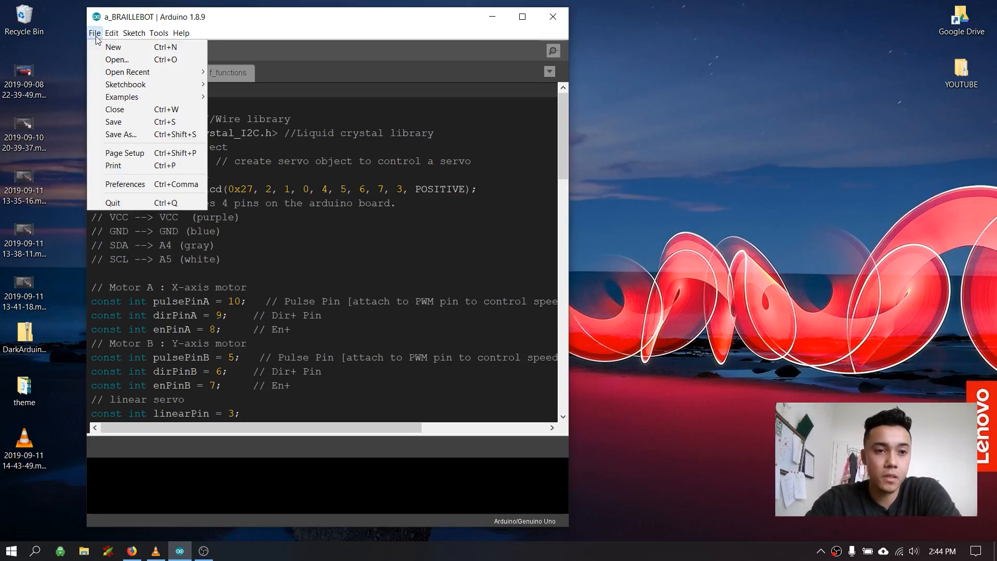
left_click(125, 185)
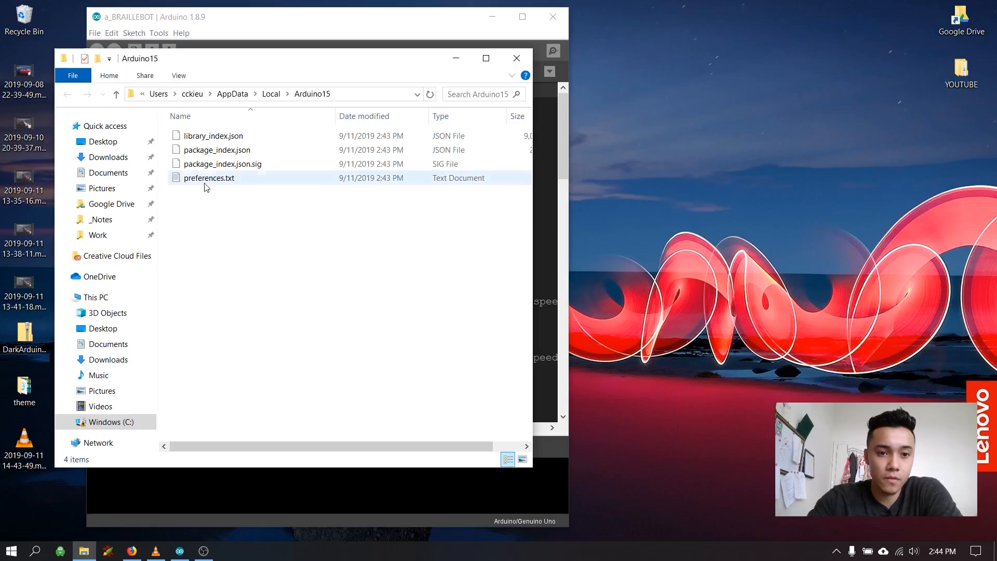
Step: Open preferences.txt in Notepad and find the editor.font=Monospaced,plain,16 line
double_click(210, 178)
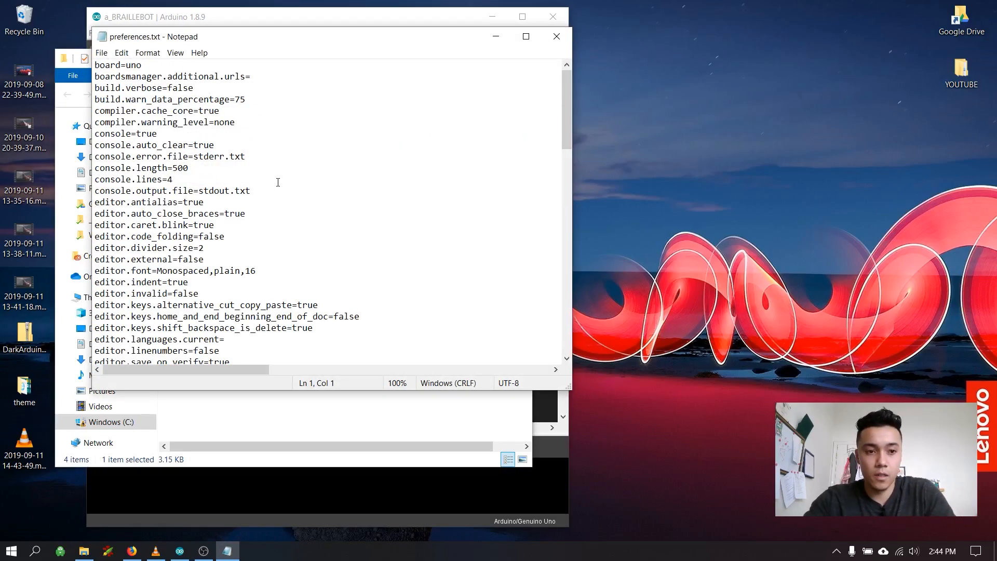
key("Ctrl+f")
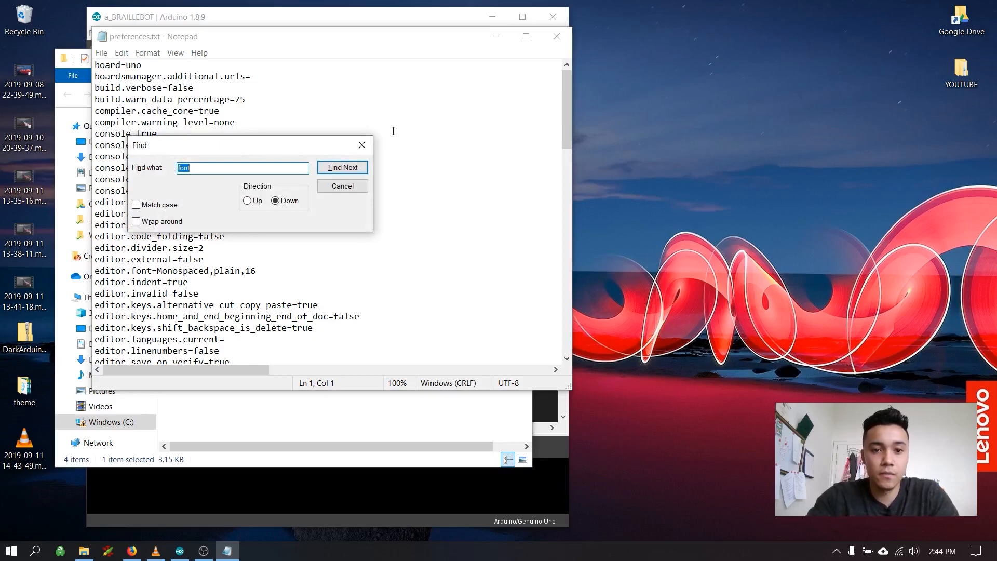
left_click(343, 166)
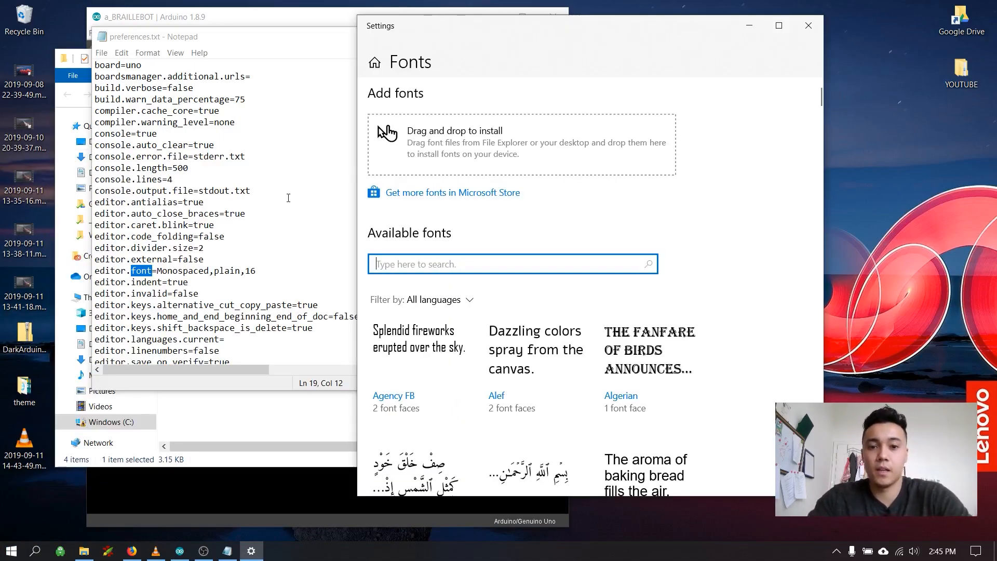
Step: Change the line to editor.font=Consolas,plain,16 and save preferences.txt
type("c")
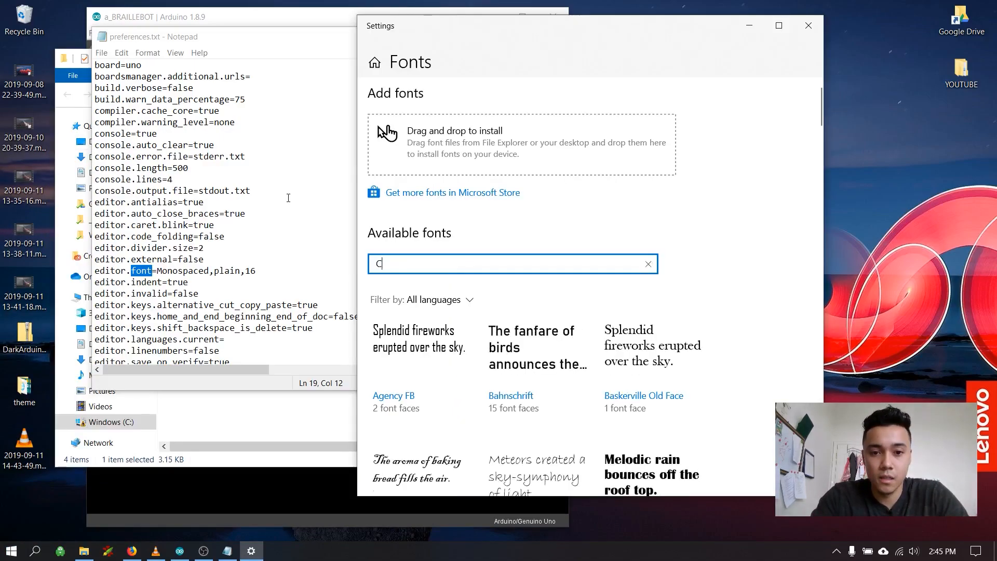
type("onsolas")
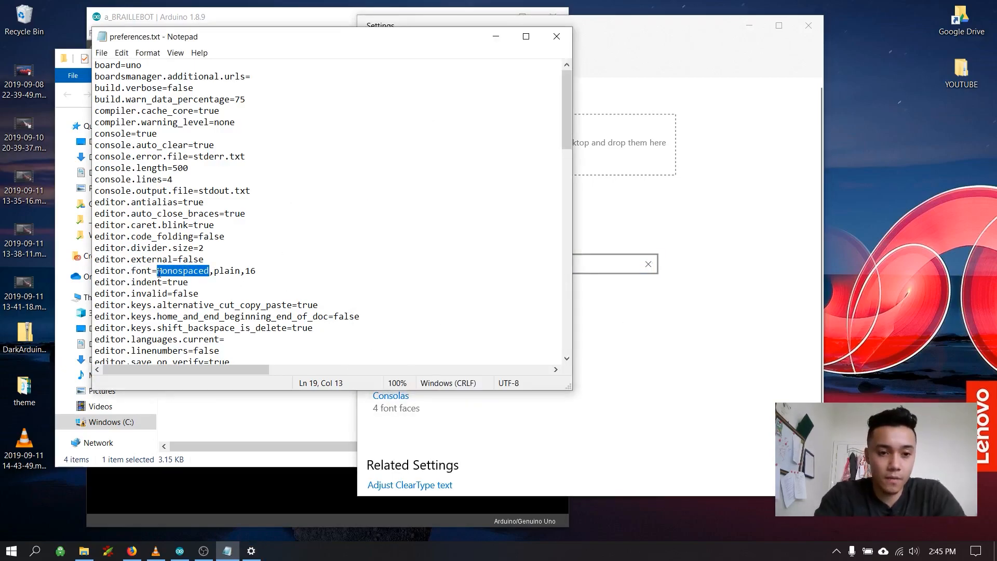
type("Consolas")
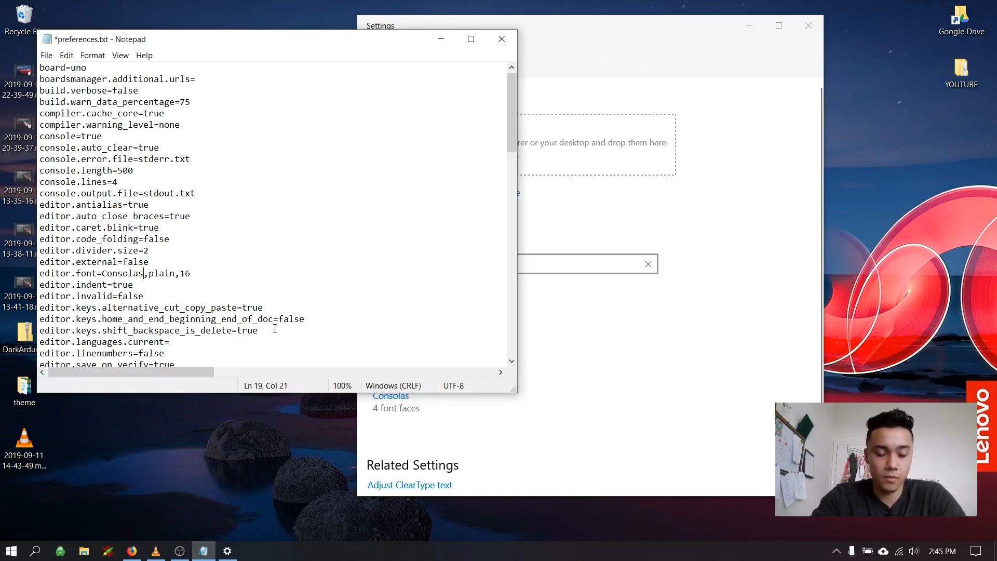
mouse_move(208, 280)
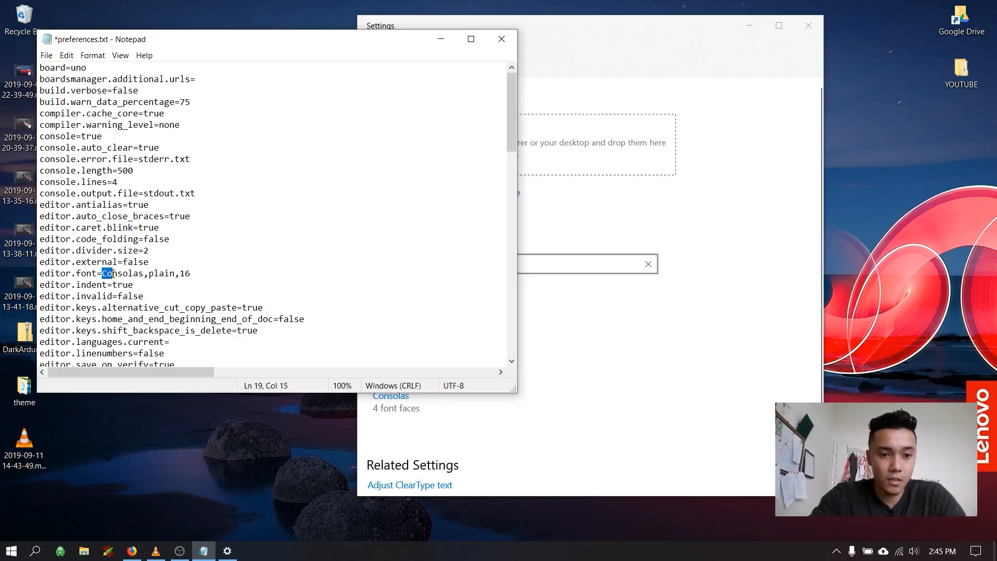
double_click(122, 273)
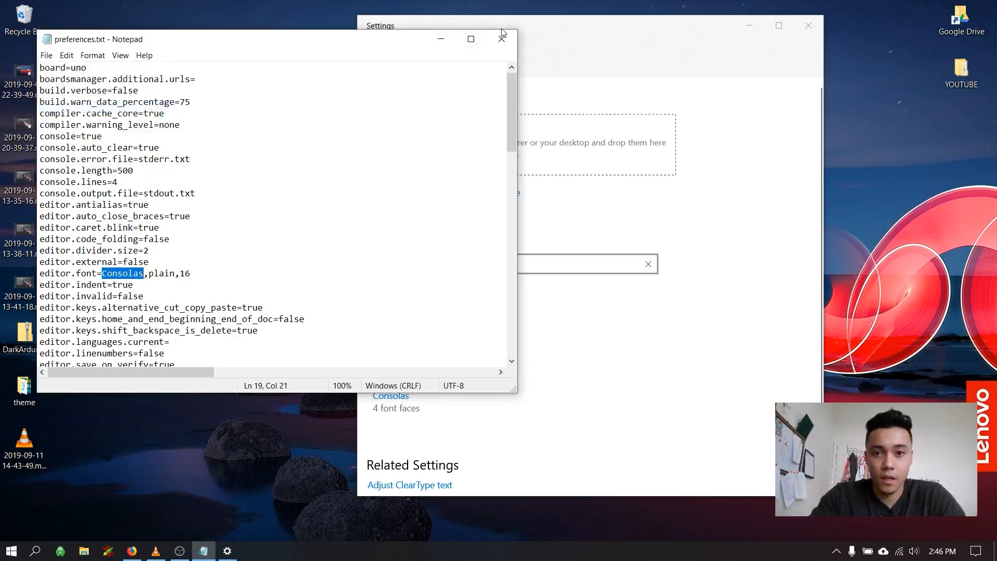
Step: Close Notepad and relaunch Arduino to see the sketch in Consolas on the dark theme
left_click(499, 39)
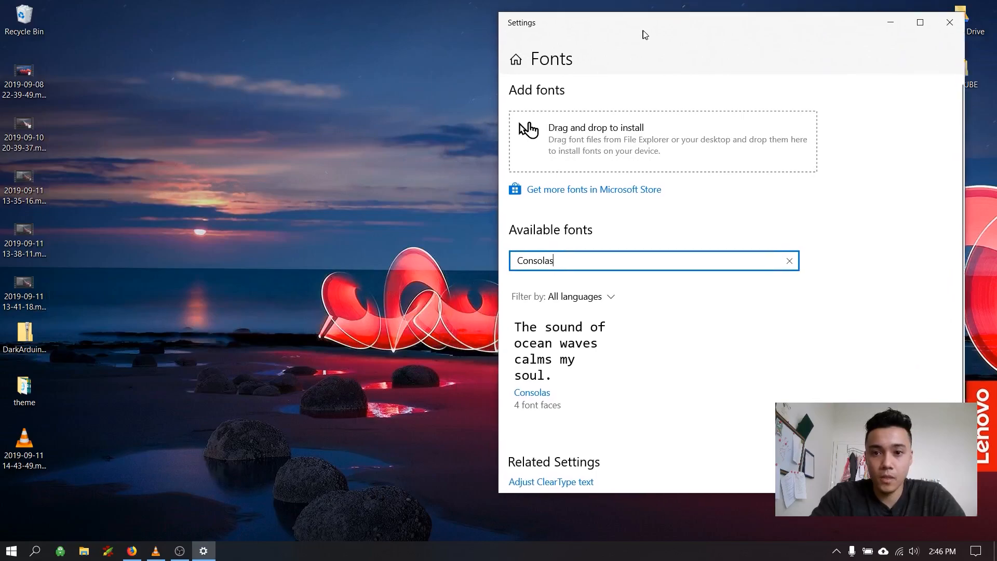
left_click(16, 548)
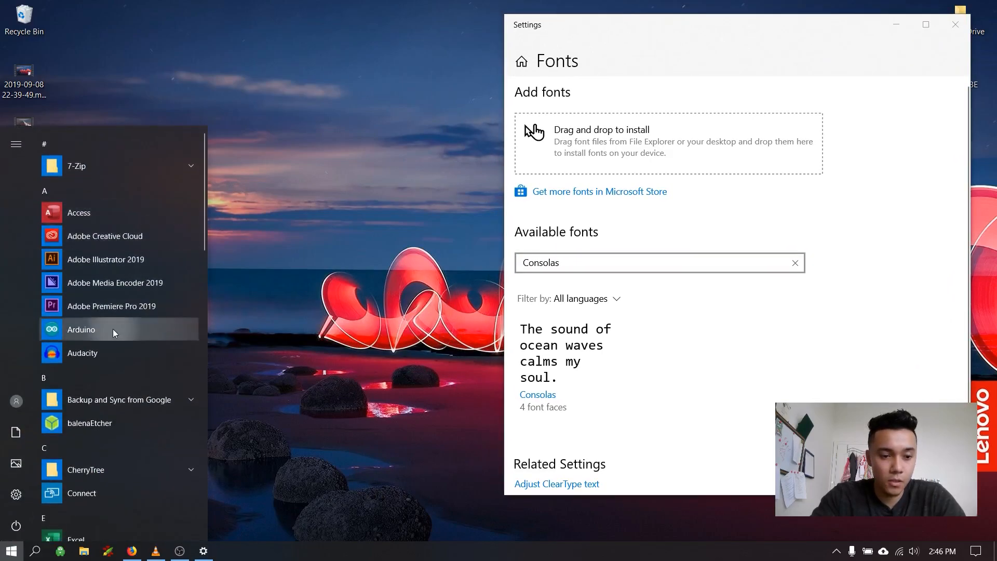
type("arduino")
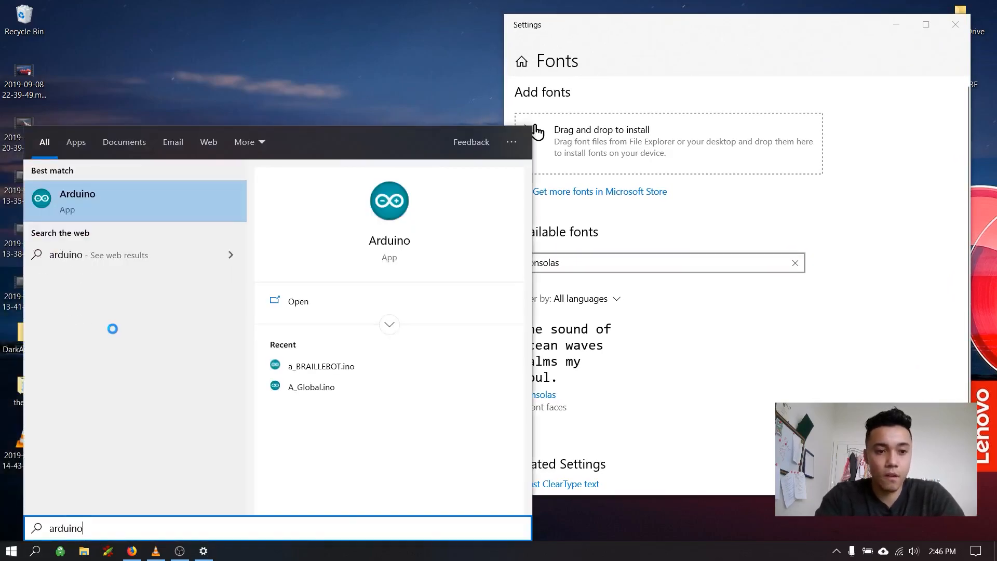
left_click(76, 202)
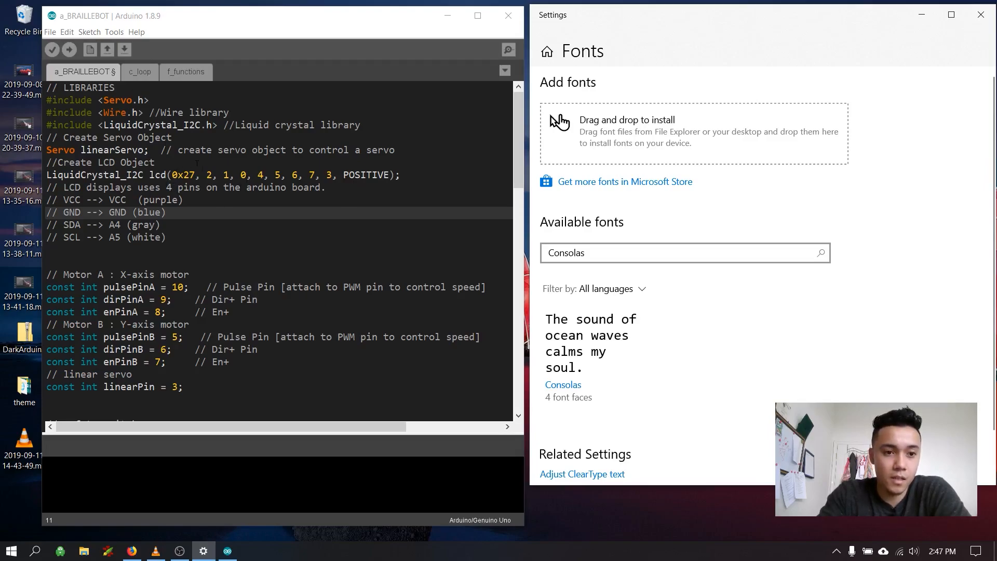
scroll("down", 3)
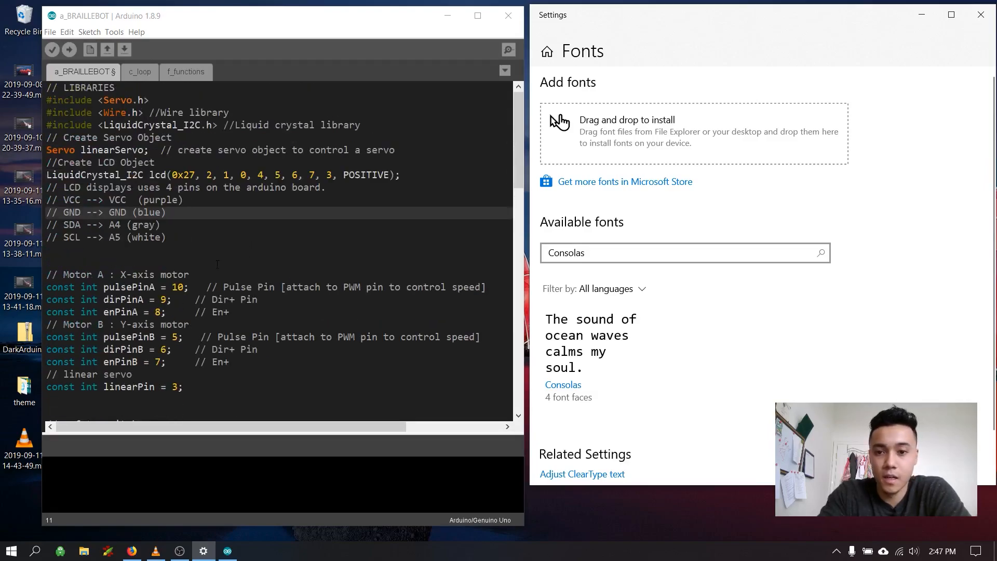
mouse_move(137, 494)
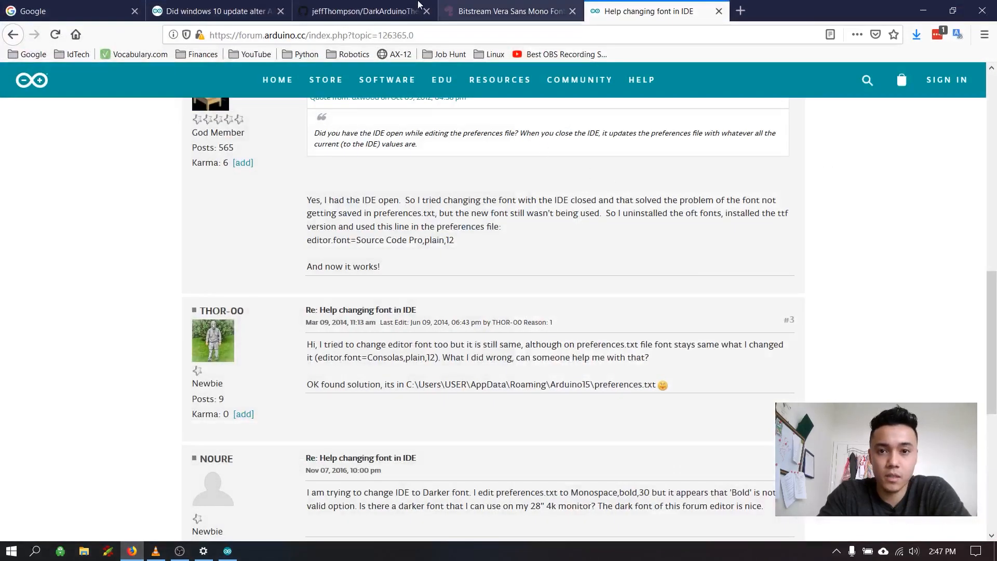
Step: Download the Bitstream Vera Sans Mono TTF files from the Font Squirrel page
left_click(512, 10)
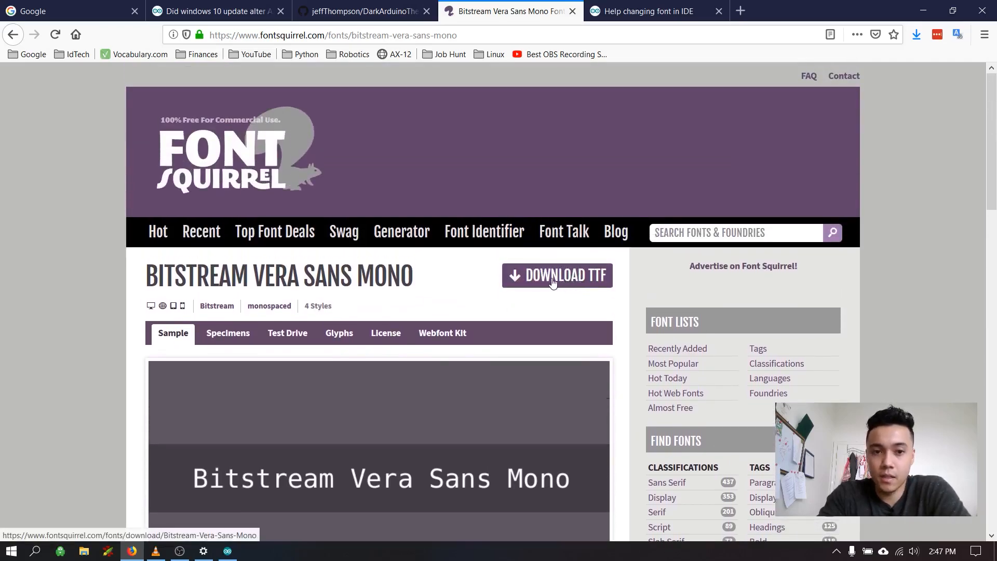
left_click(557, 275)
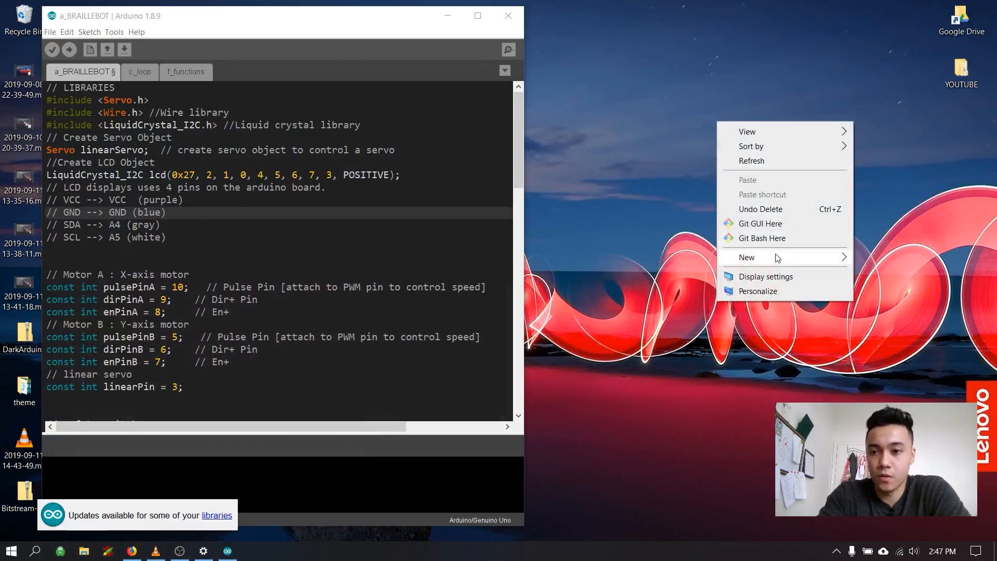
Step: Create a Bitstream Mono desktop folder and extract the downloaded font archive into it
left_click(748, 258)
type("Bitstream Mono")
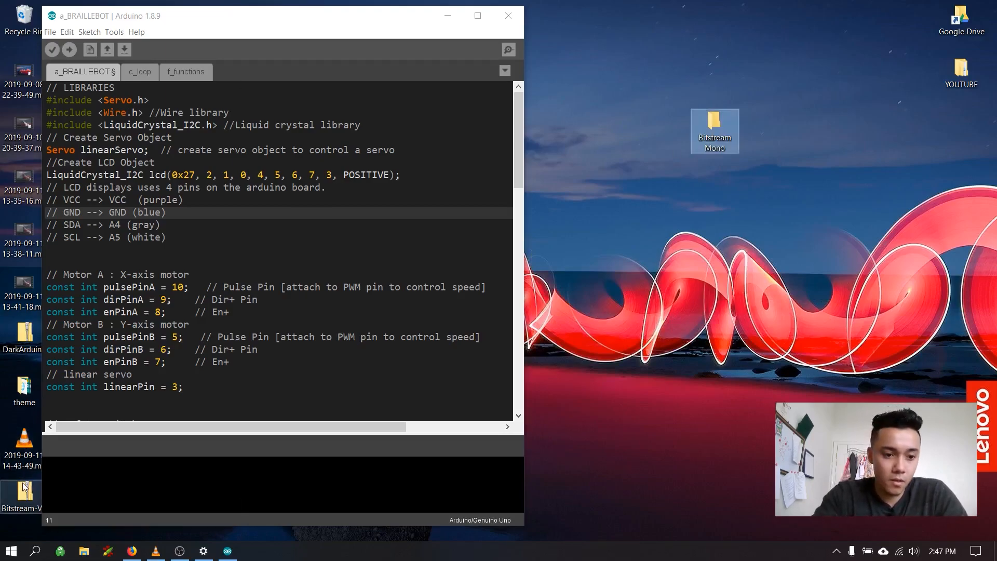
double_click(21, 493)
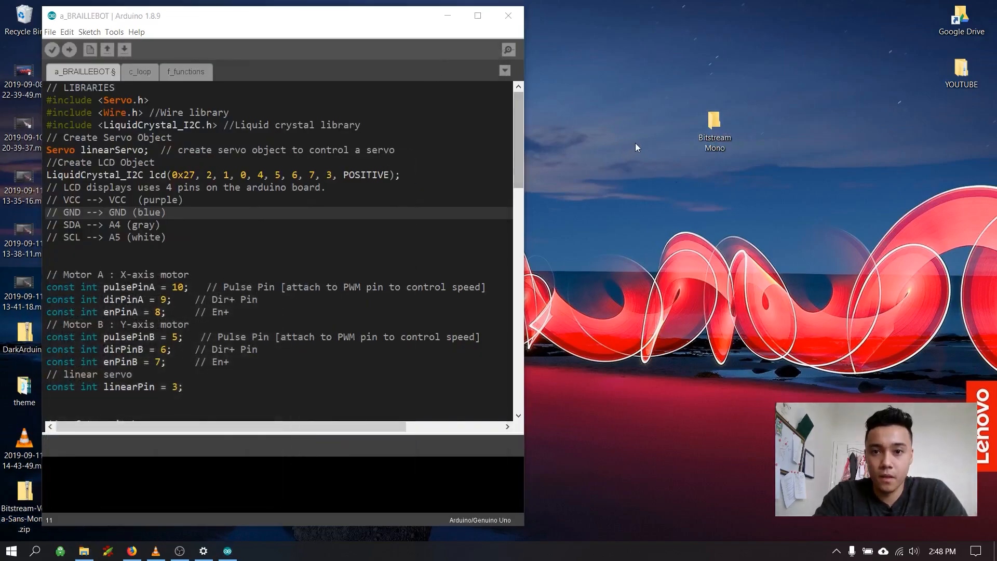
double_click(715, 119)
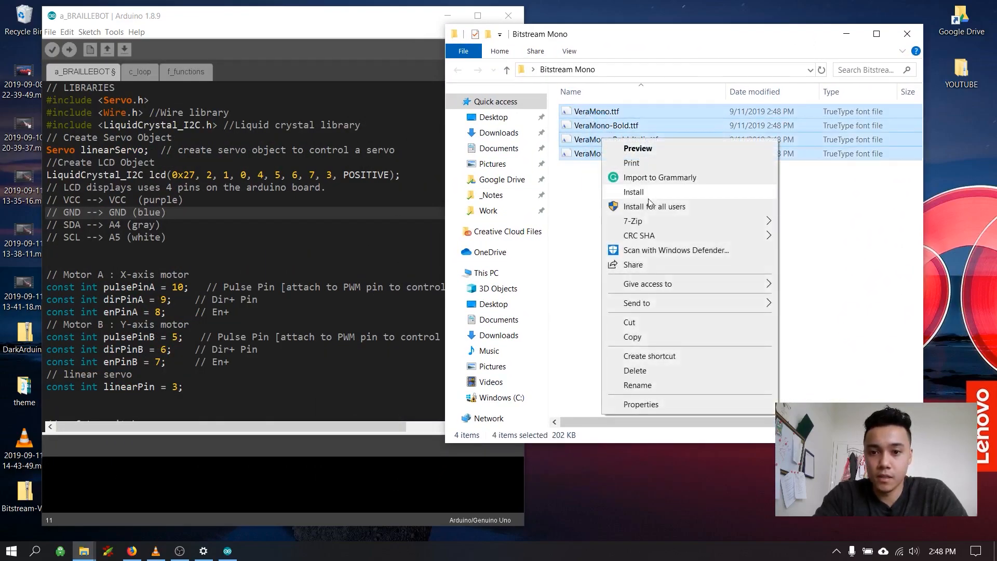
Step: Install the four VeraMono TTF files, replacing the already installed copies for all
left_click(633, 191)
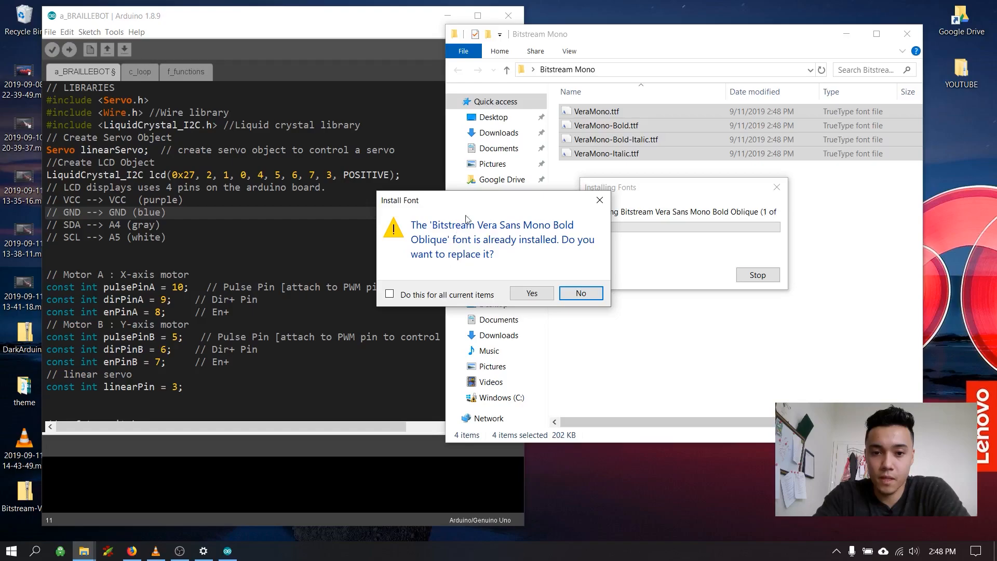
mouse_move(531, 293)
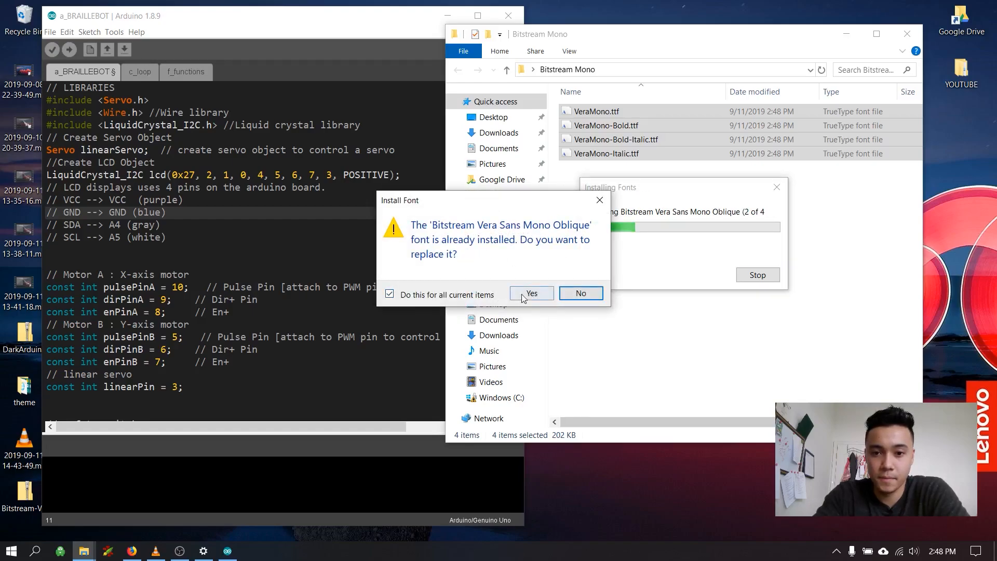
left_click(531, 293)
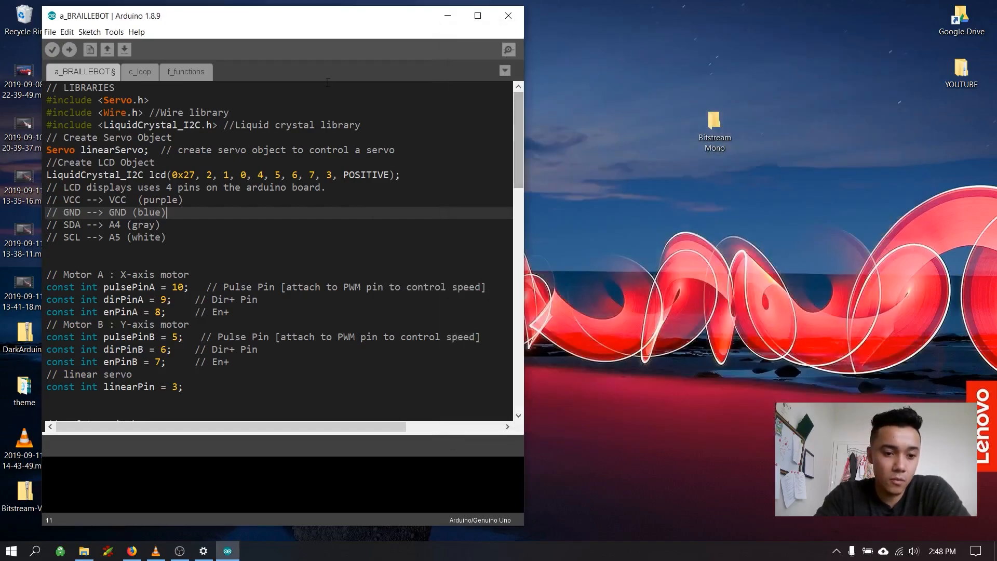
Step: Reach preferences.txt through the IDE Preferences path and open it in Notepad
left_click(52, 31)
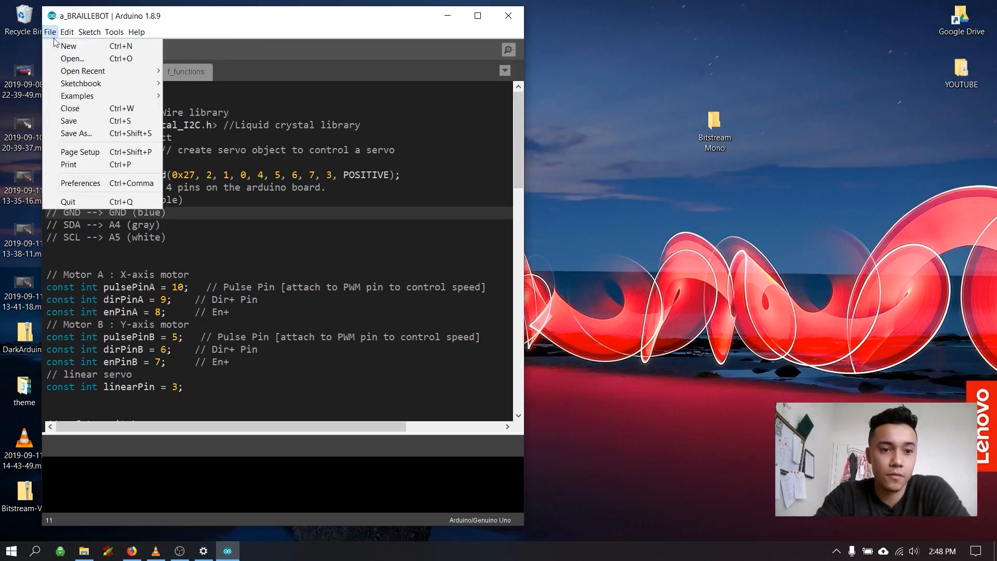
left_click(80, 182)
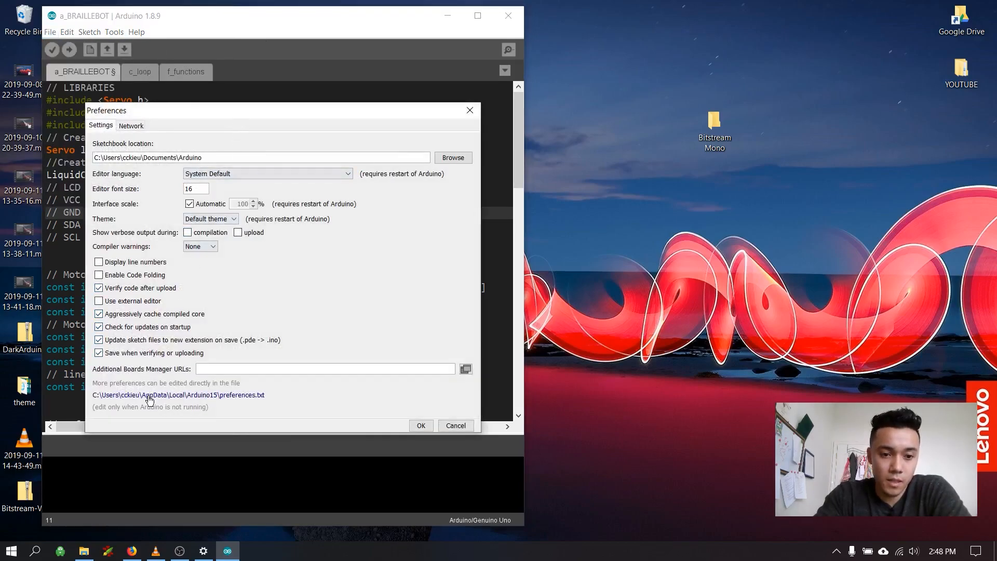
left_click(151, 395)
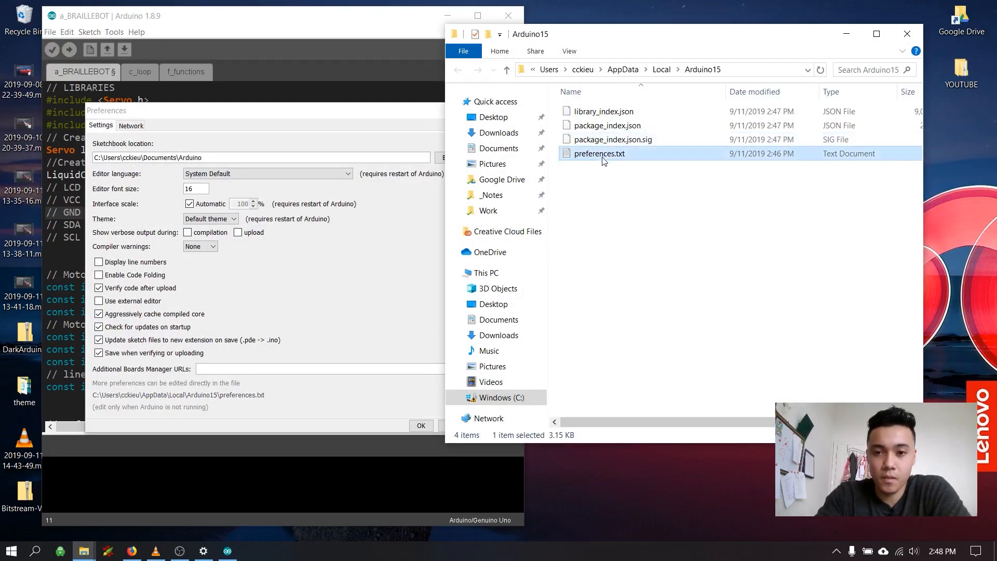
double_click(600, 154)
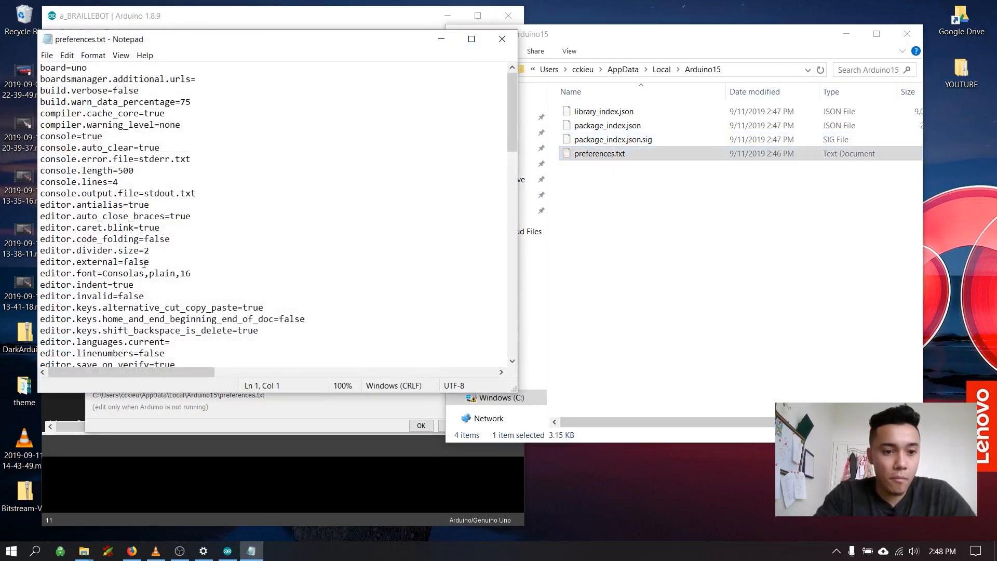
Step: Replace Consolas with Bitstream Vera Sans Mono as editor.font, save and close the file
double_click(123, 273)
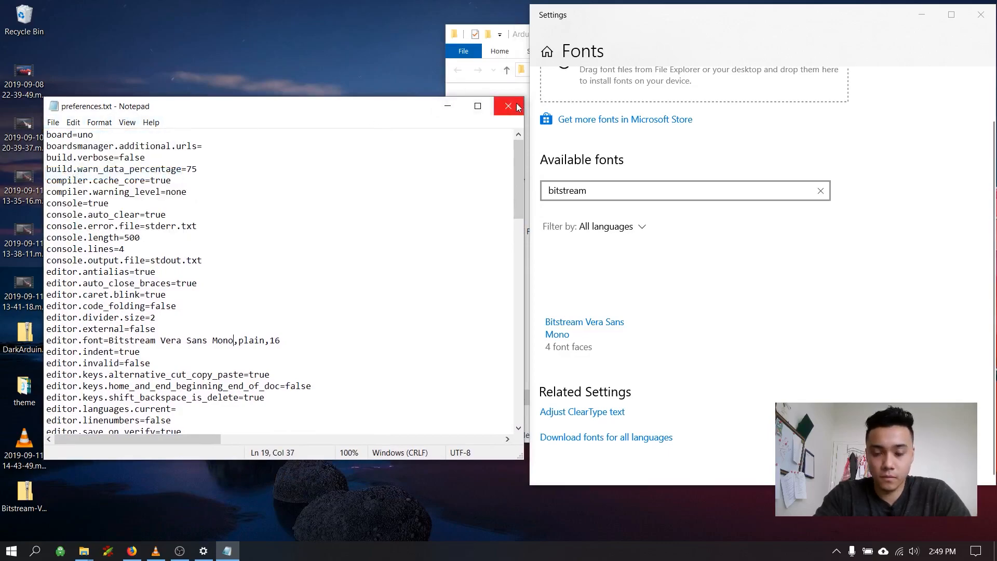
left_click(507, 106)
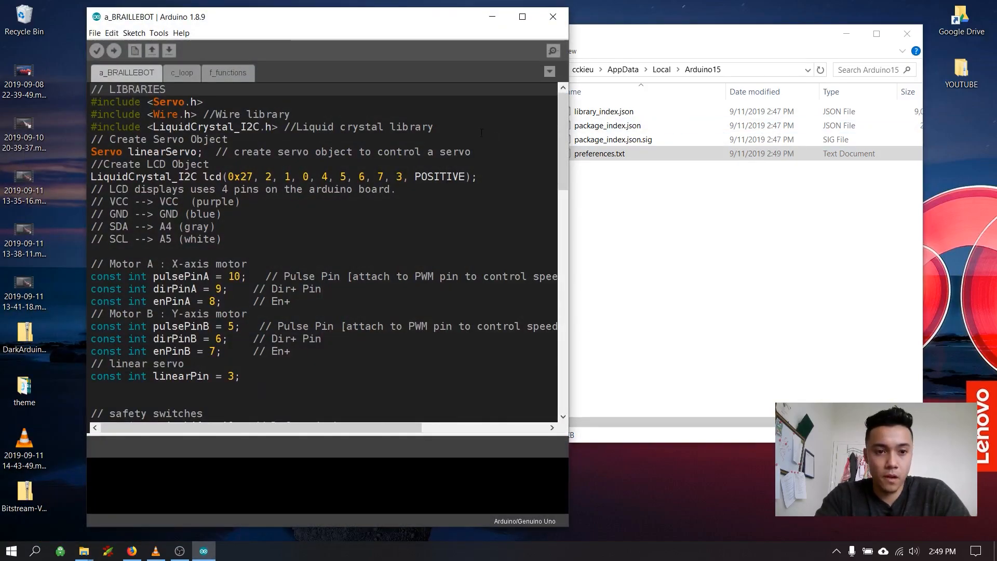
mouse_move(575, 280)
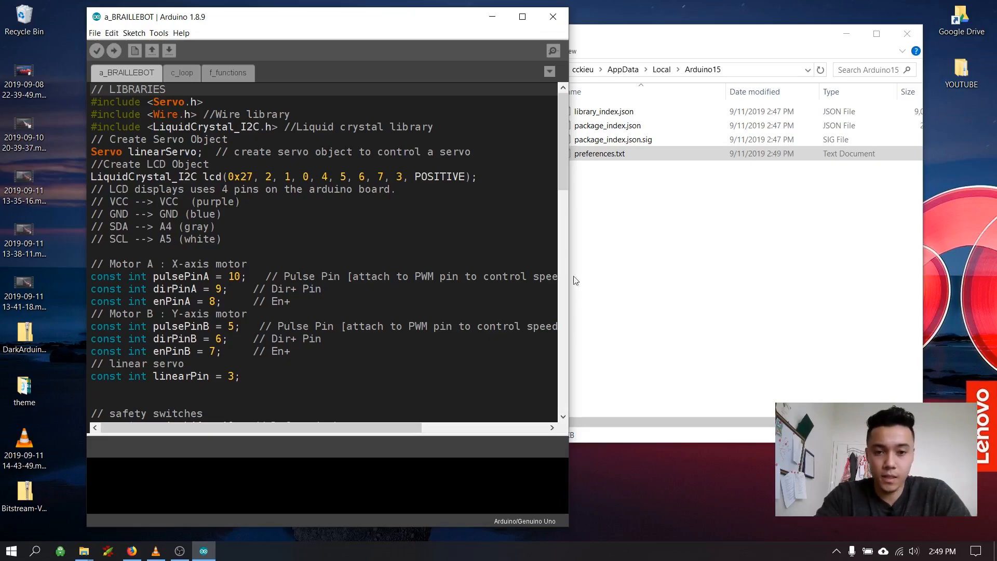
Step: Scroll through the a_BRAILLEBOT sketch to check the new Bitstream Vera Sans Mono font
scroll("down", 3)
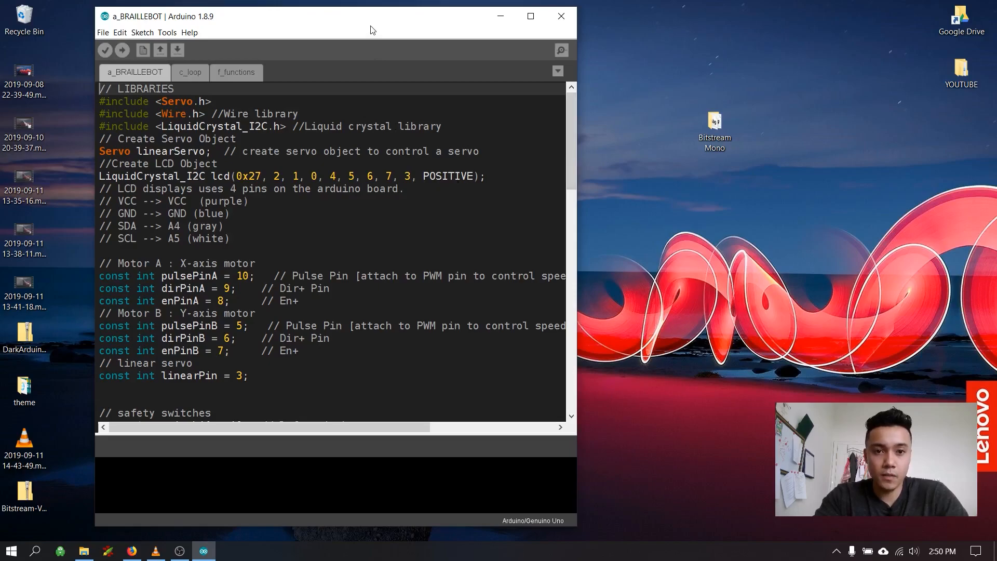
mouse_move(783, 174)
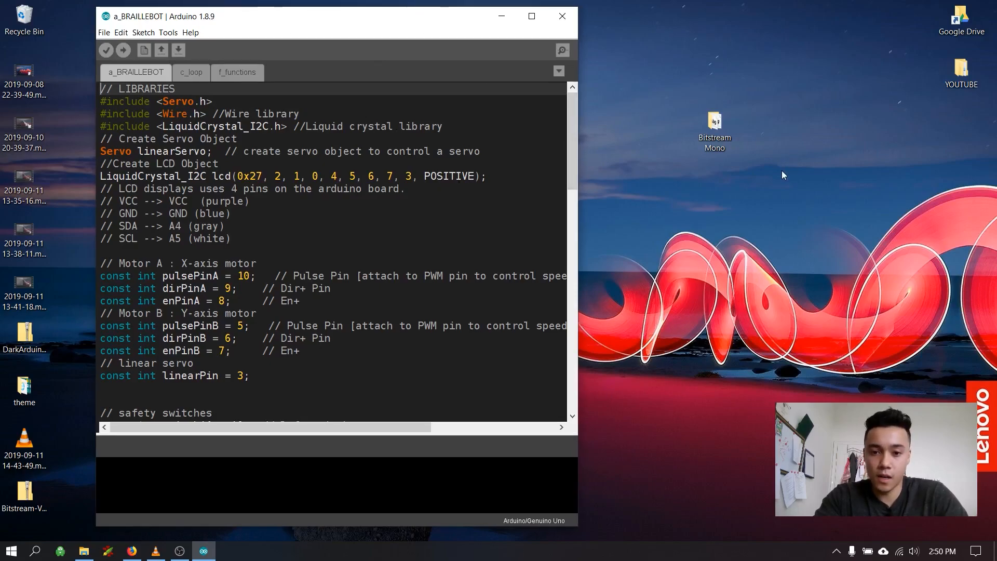
mouse_move(620, 332)
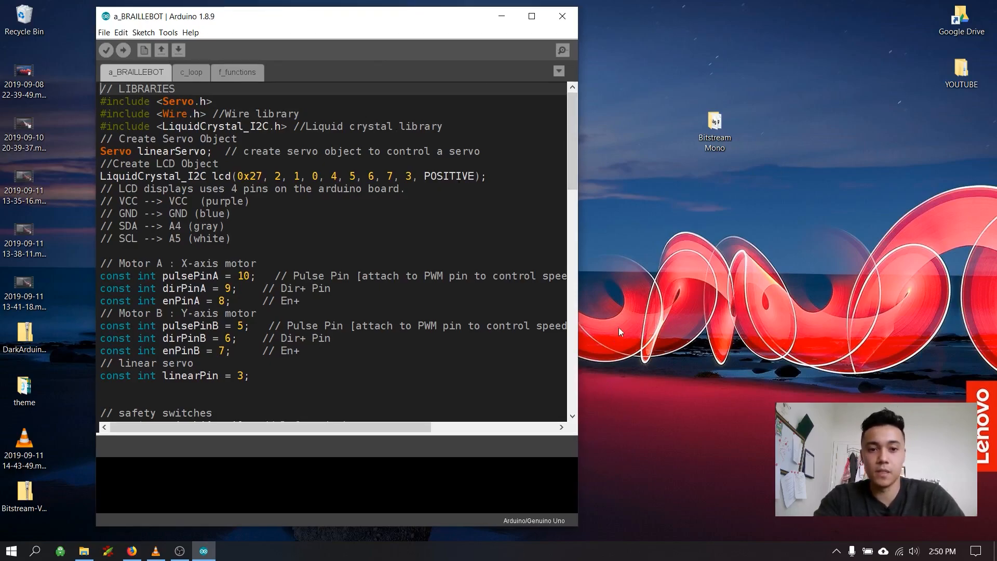